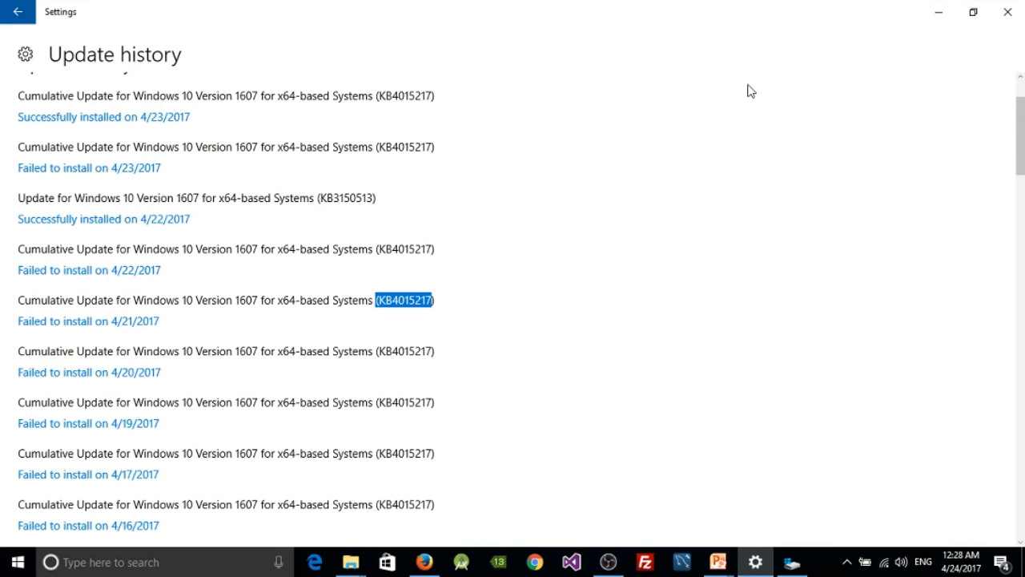
mouse_move(826, 529)
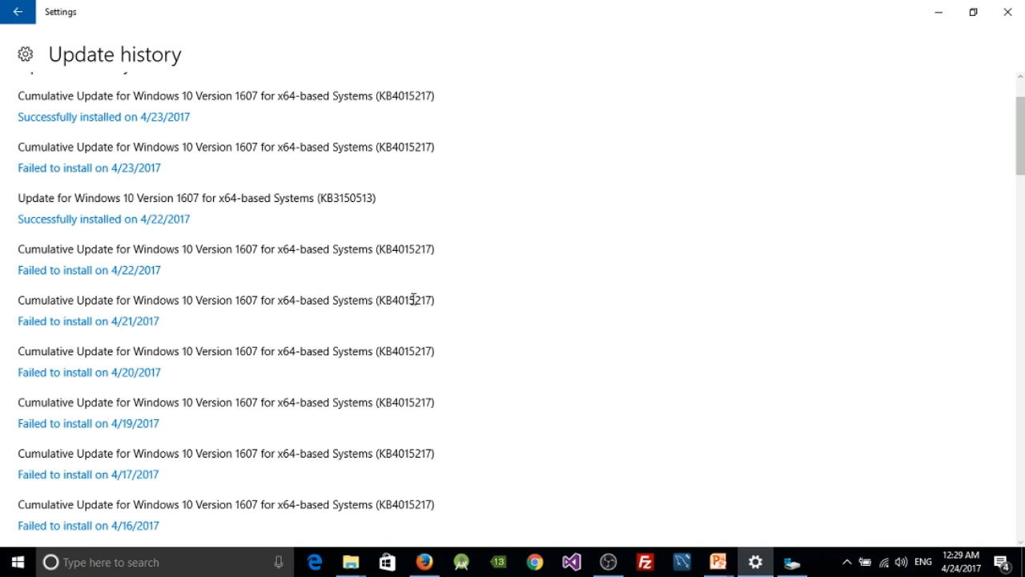
Mark the KB4015217 update number and scroll down to the File information section.
double_click(404, 299)
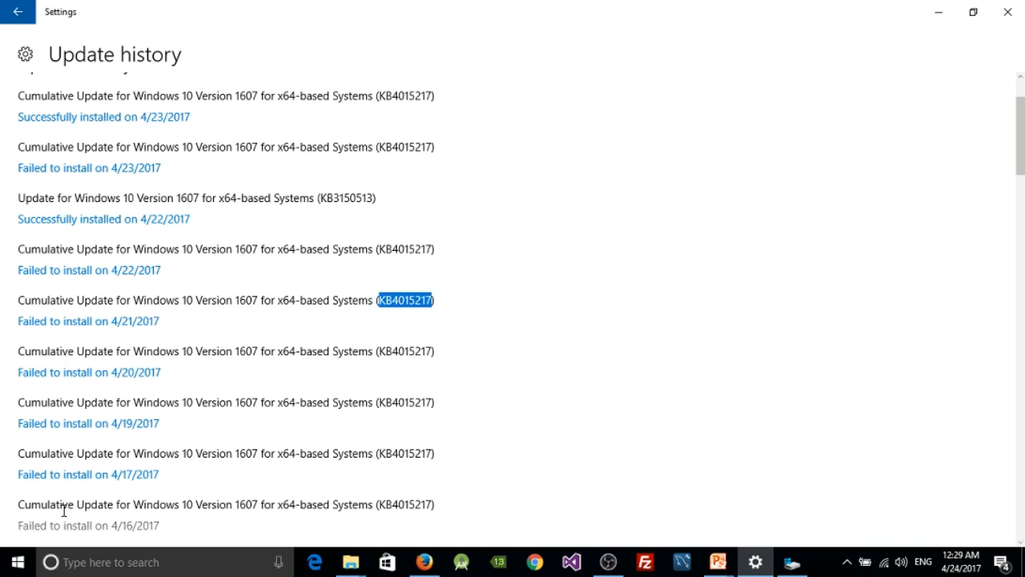
mouse_move(24, 377)
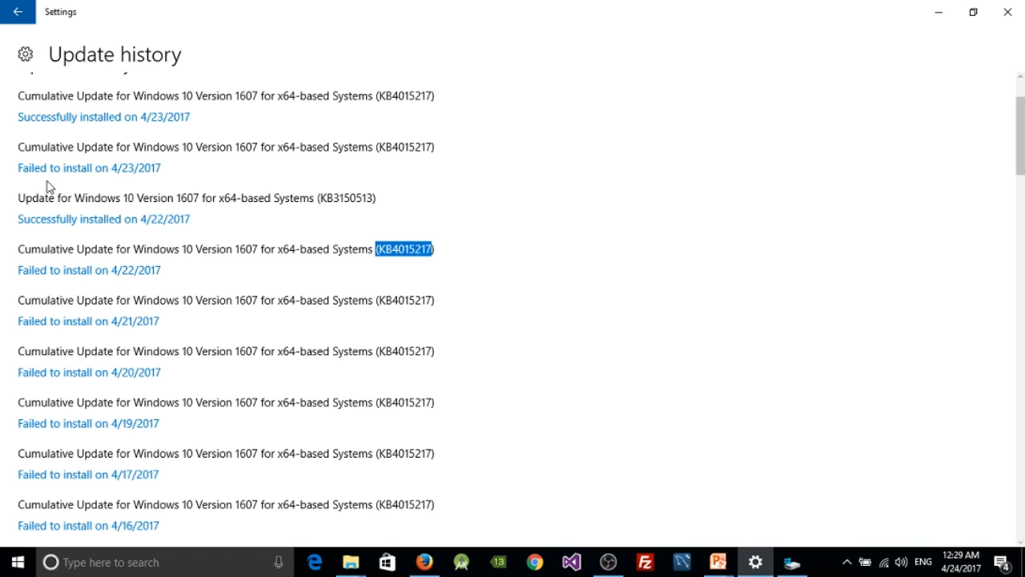
mouse_move(417, 277)
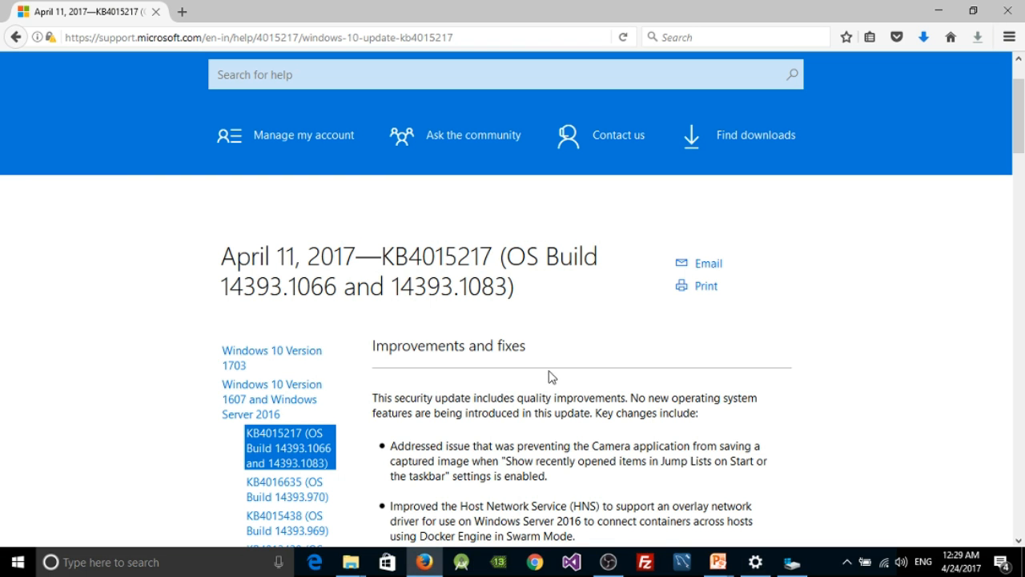
mouse_move(664, 381)
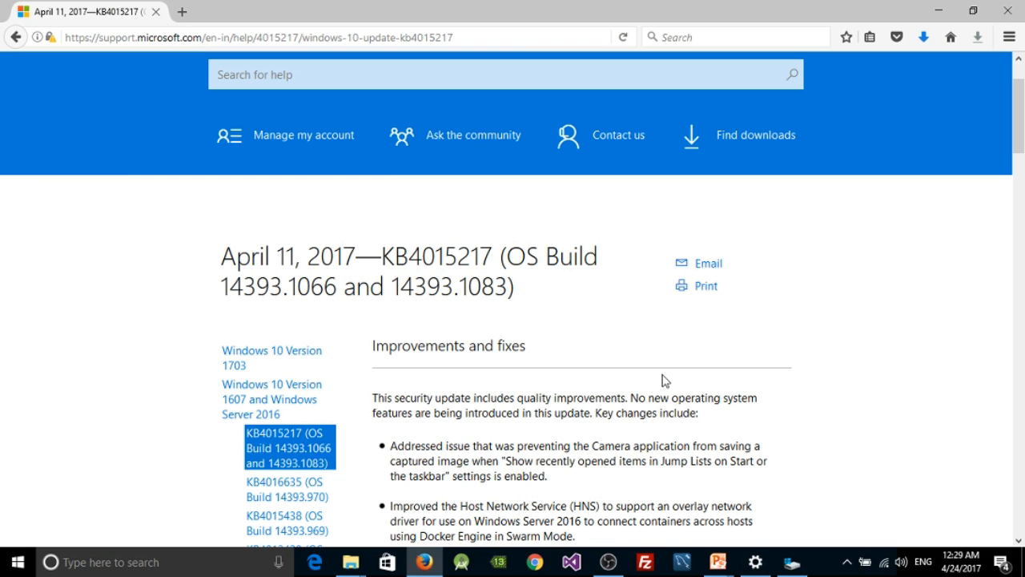
scroll("down", 3)
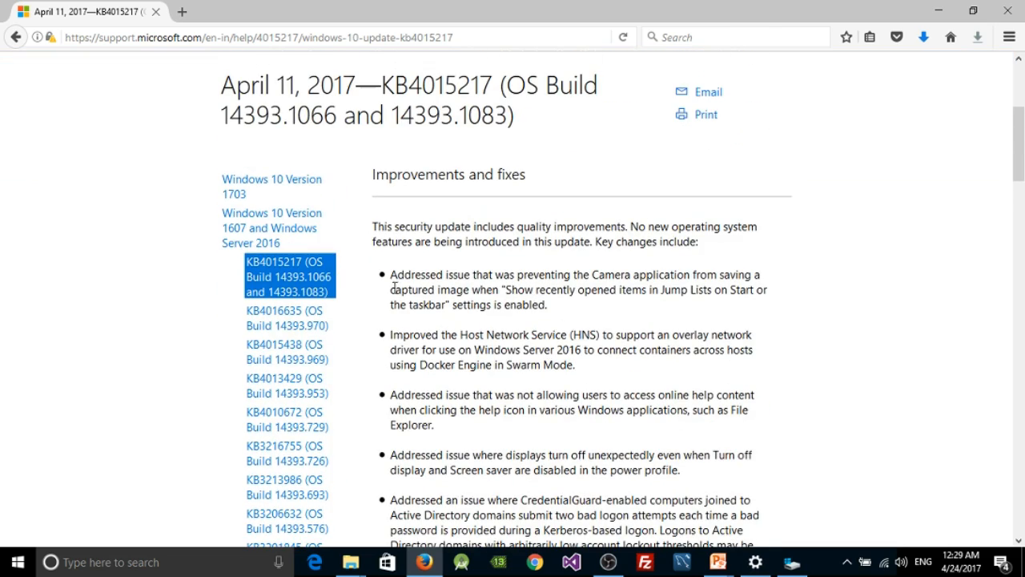
scroll("down", 3)
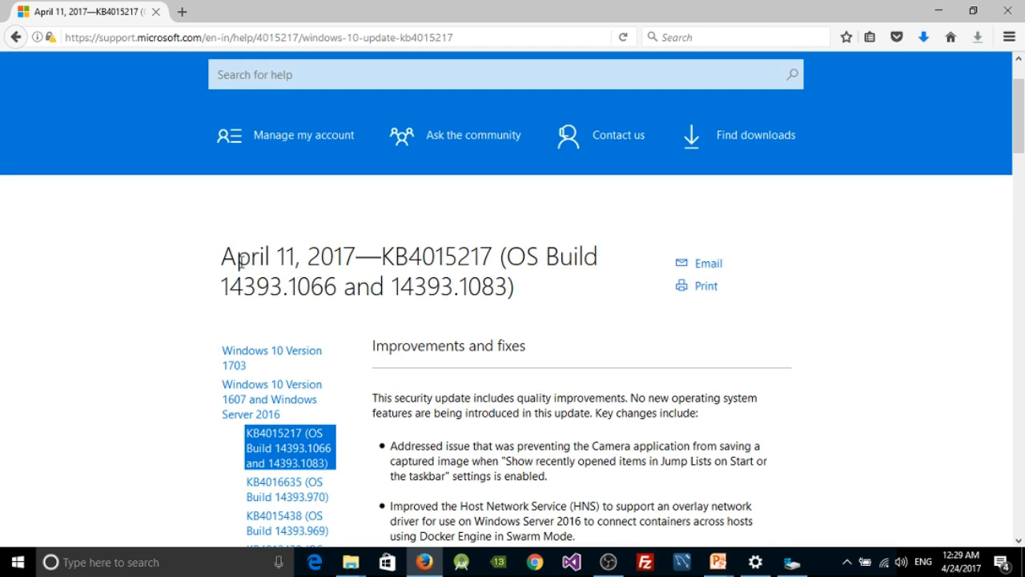
mouse_move(414, 300)
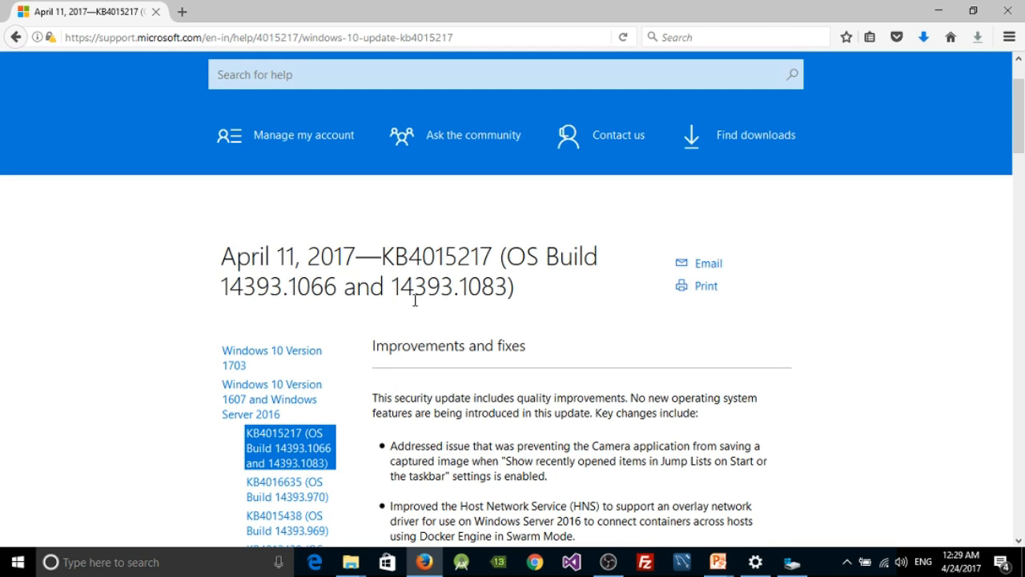
scroll("down", 3)
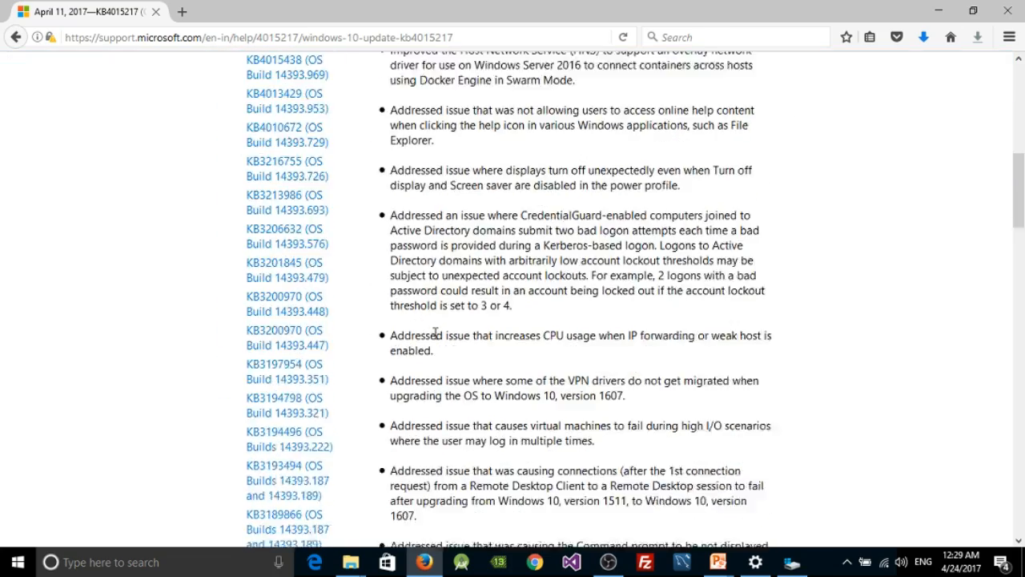
scroll("down", 3)
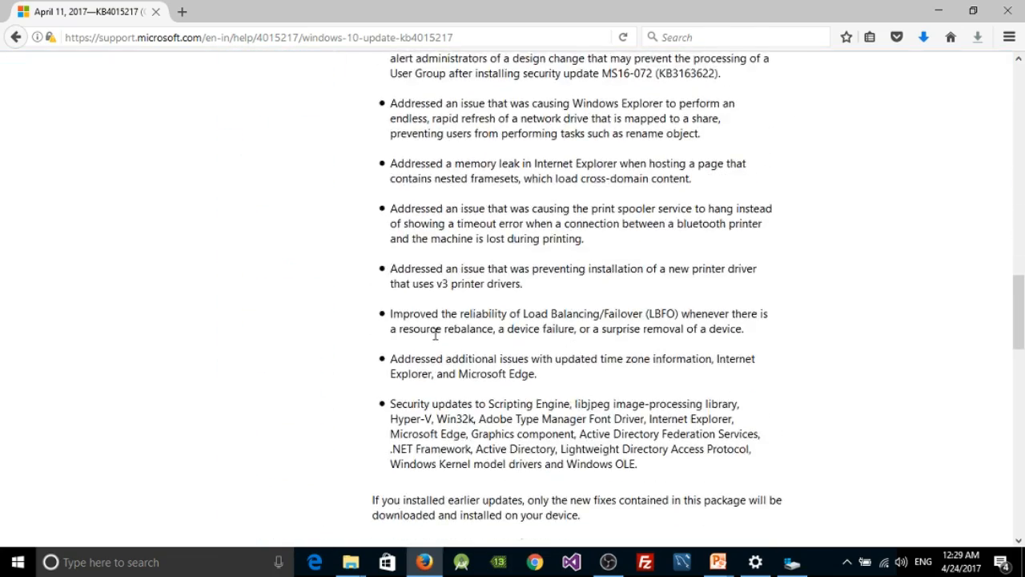
scroll("down", 3)
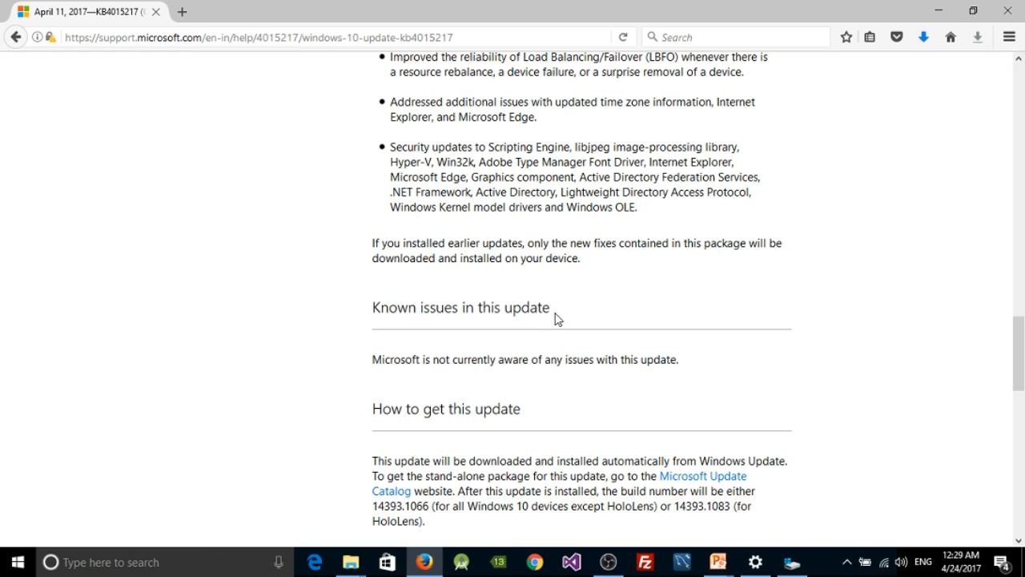
scroll("down", 3)
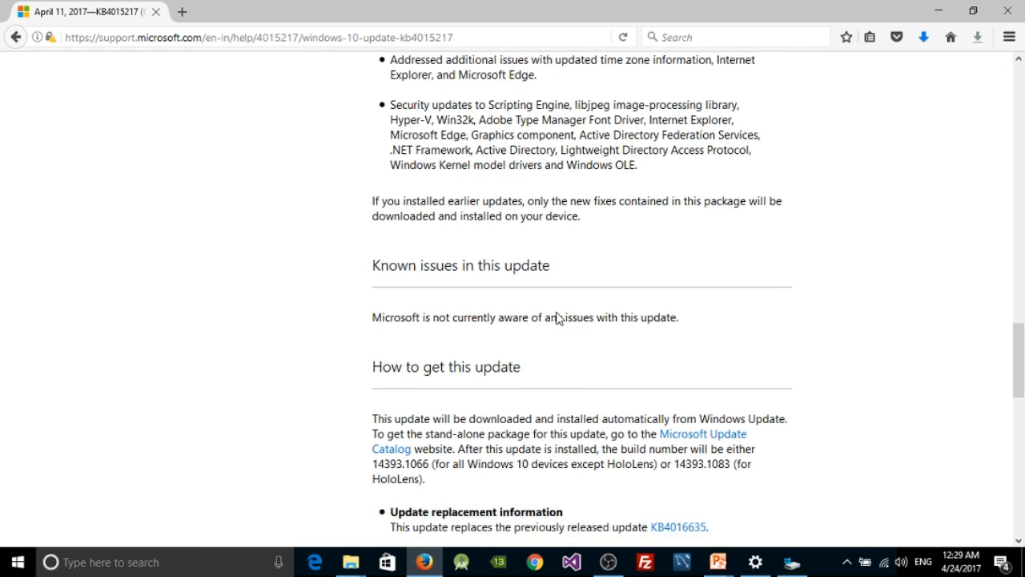
scroll("down", 3)
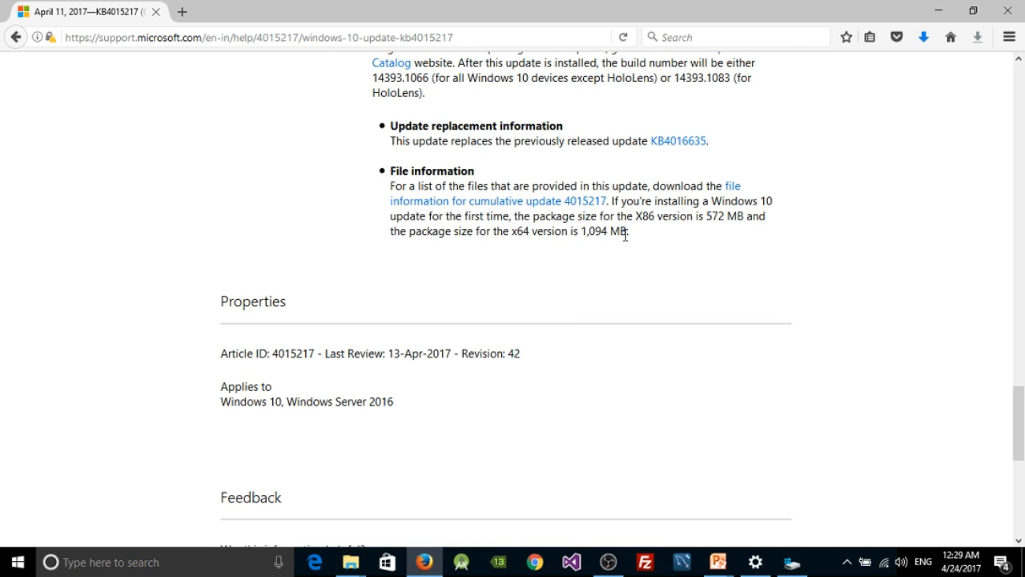
mouse_move(648, 178)
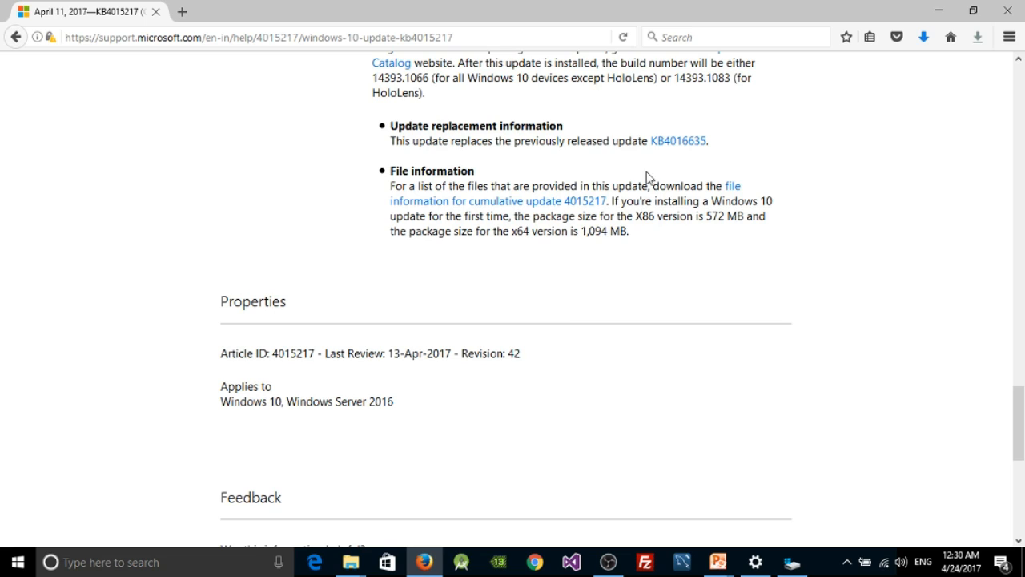
mouse_move(681, 246)
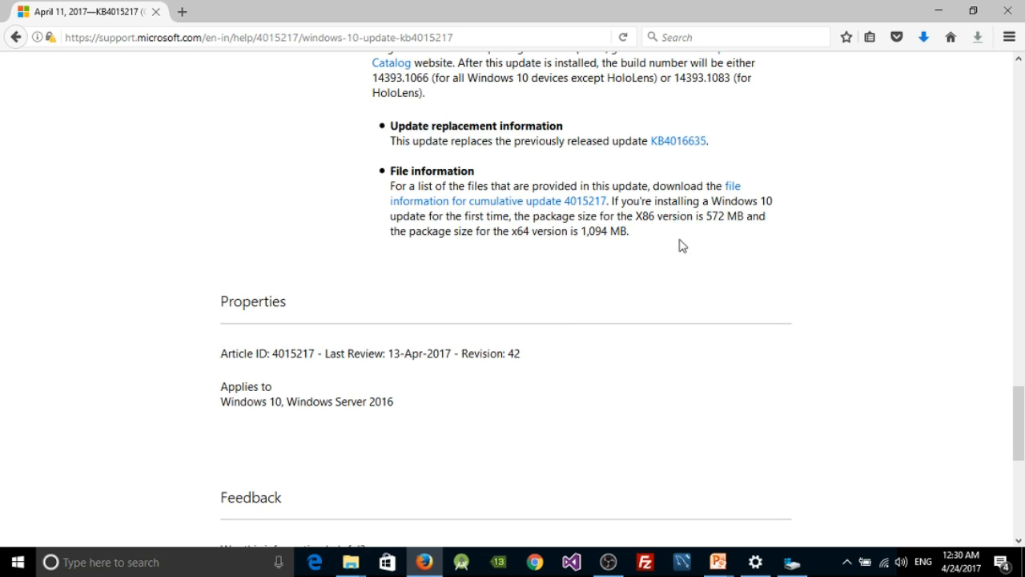
Highlight the 1,094 MB package size and the file information paragraph, then clear the selection.
double_click(521, 232)
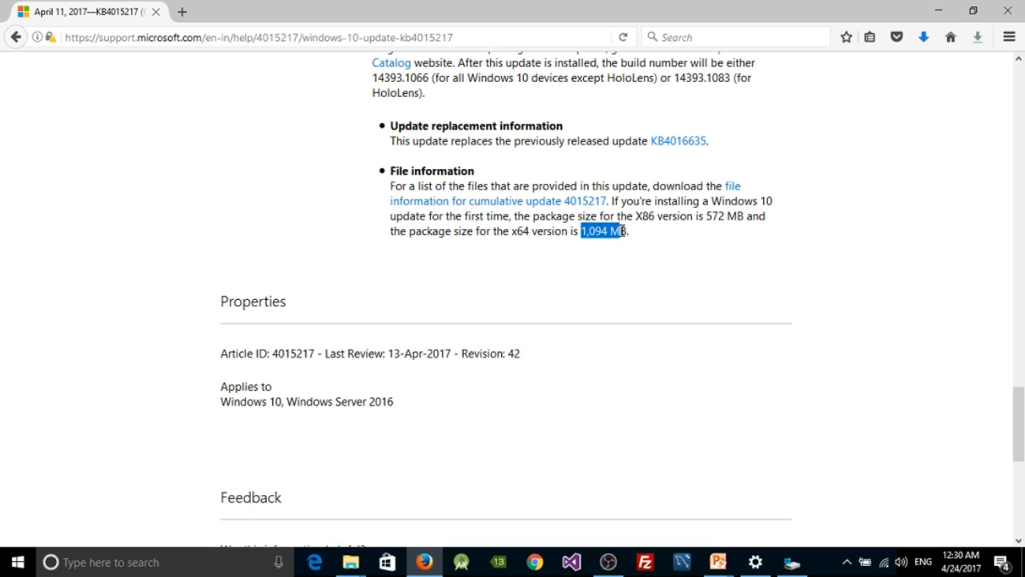
left_click(634, 236)
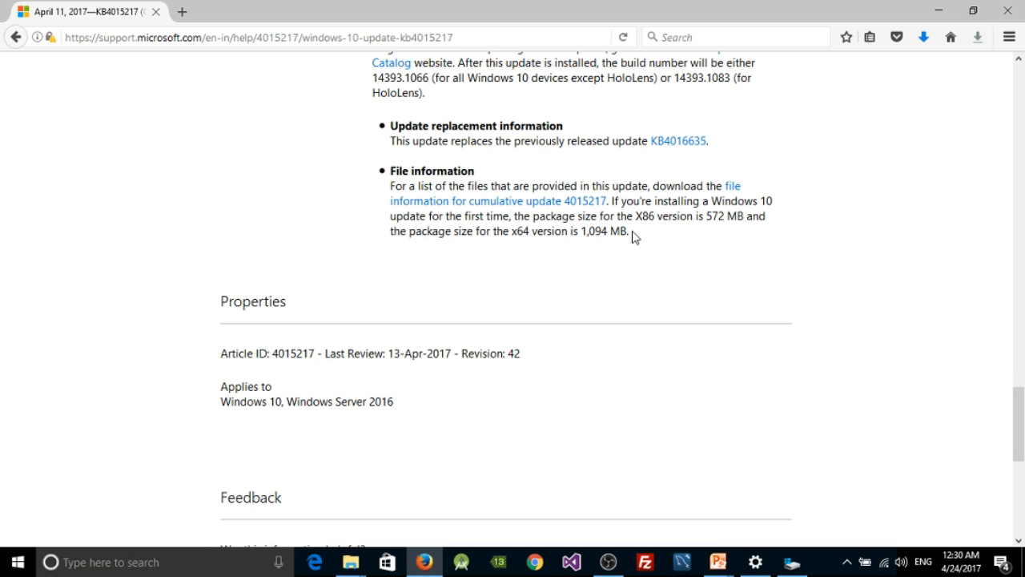
left_click_drag(461, 231, 631, 231)
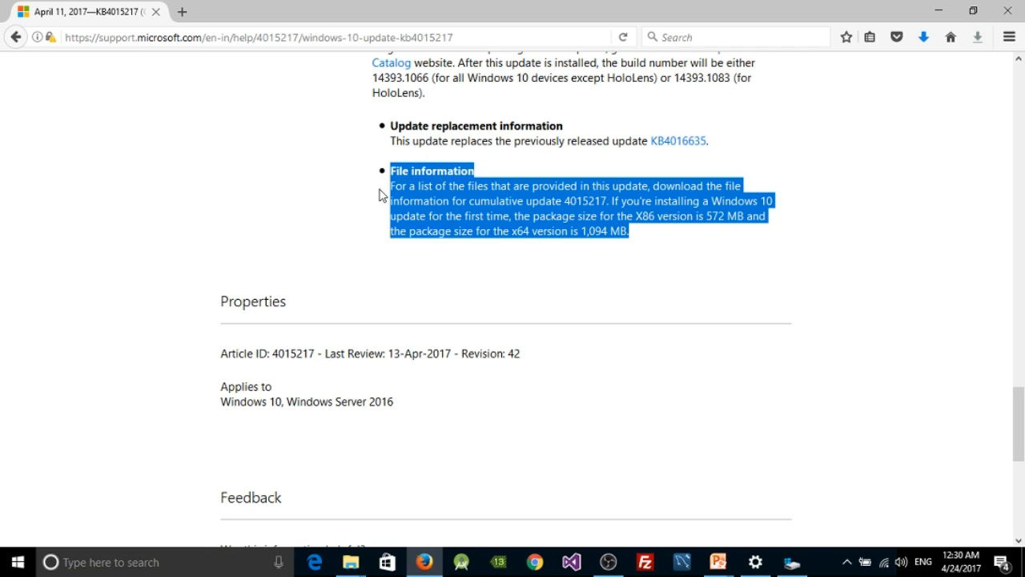
left_click(412, 217)
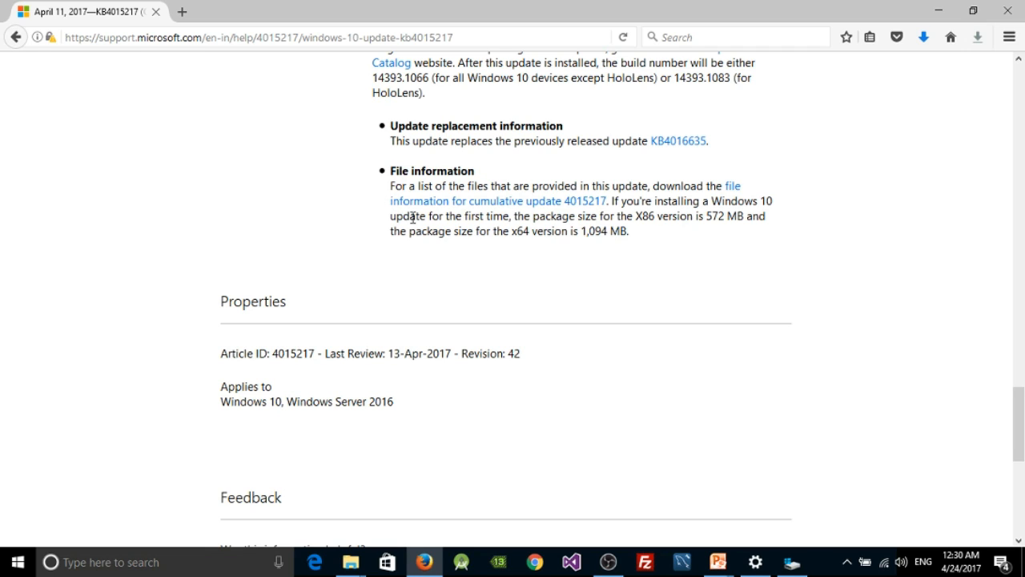
mouse_move(606, 258)
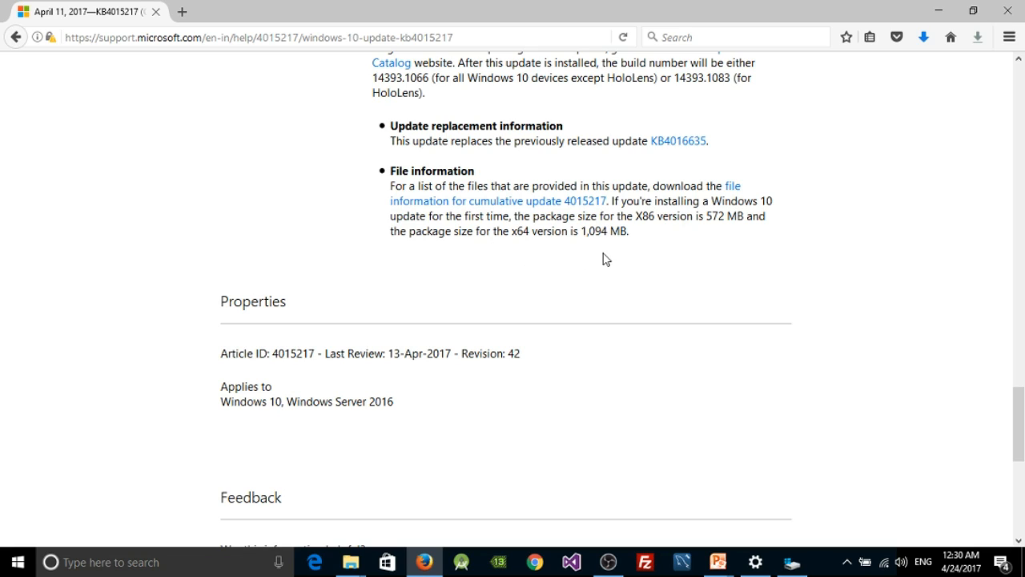
mouse_move(632, 259)
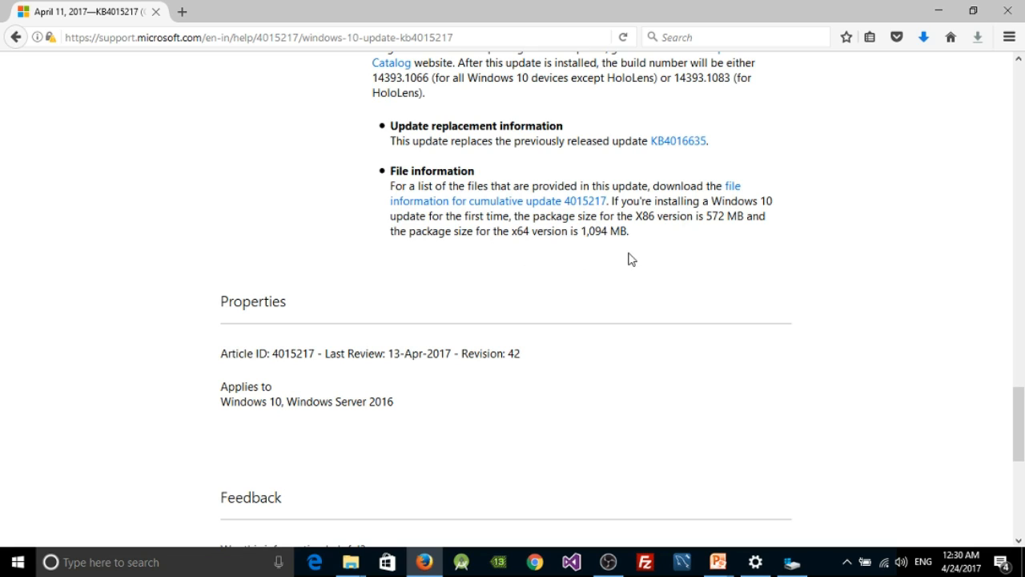
mouse_move(664, 263)
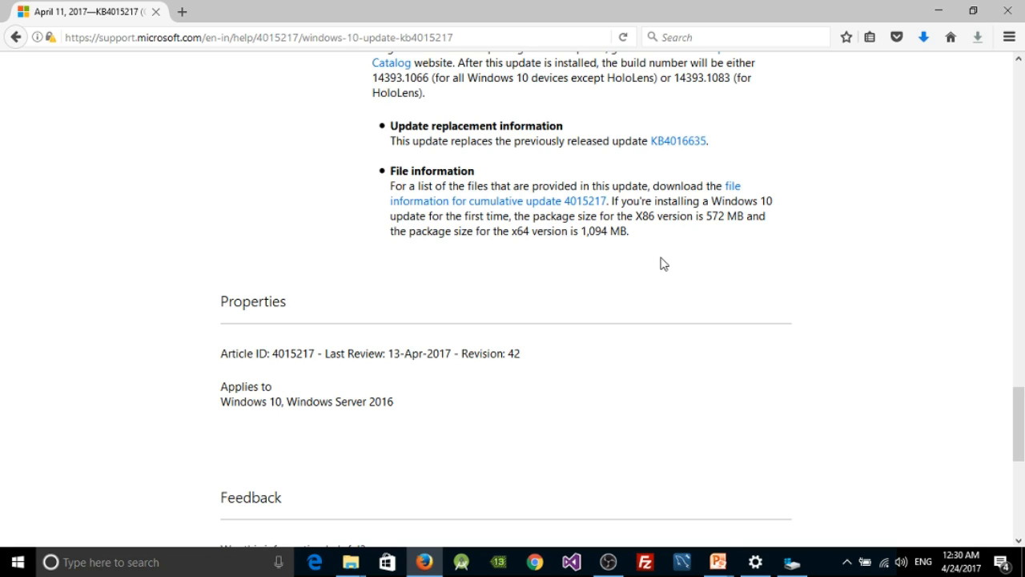
mouse_move(656, 265)
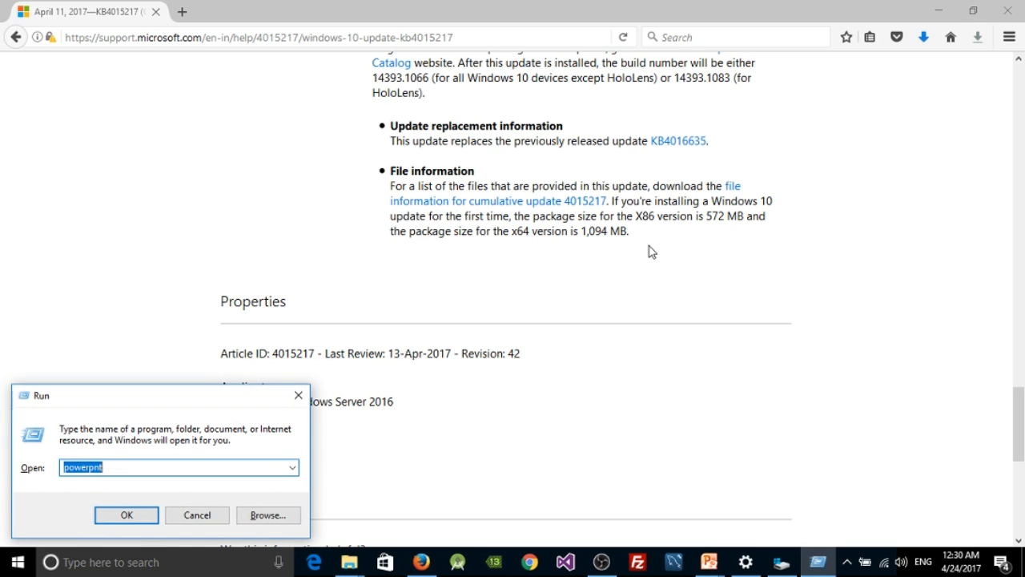
Enter %temp% in the Run dialog to open the temporary files folder.
type("temp")
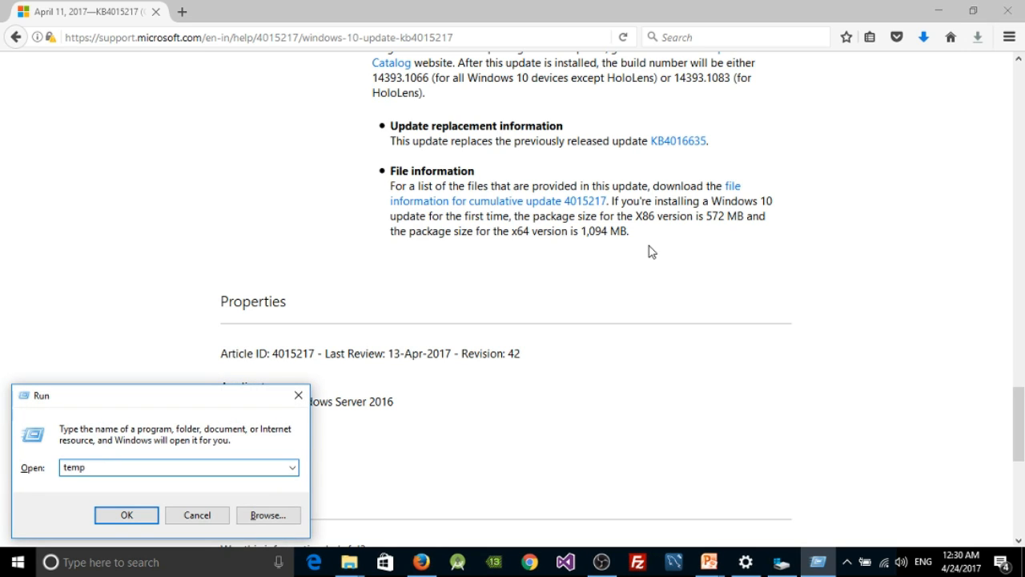
left_click(125, 515)
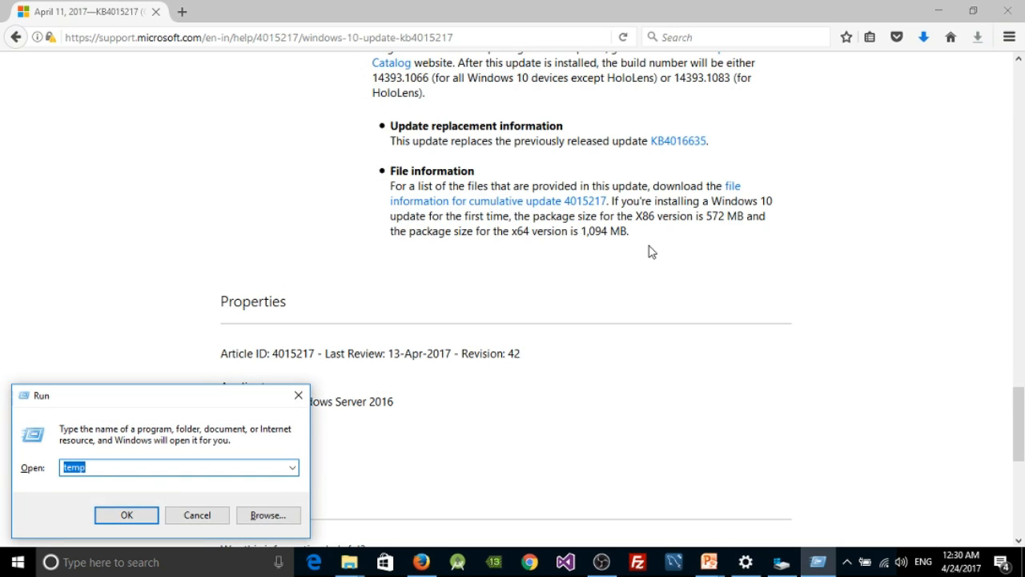
type("%tem")
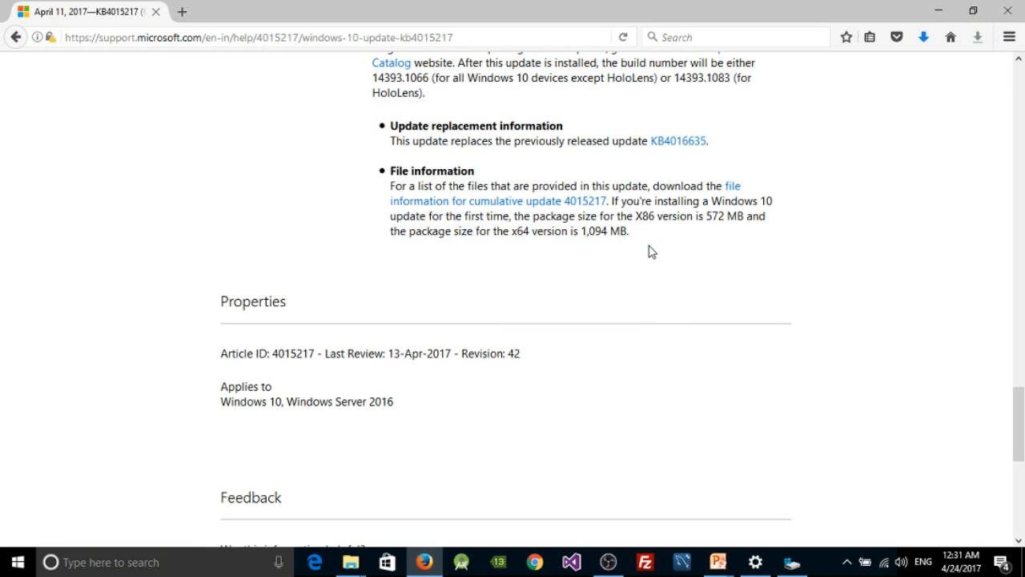
mouse_move(454, 512)
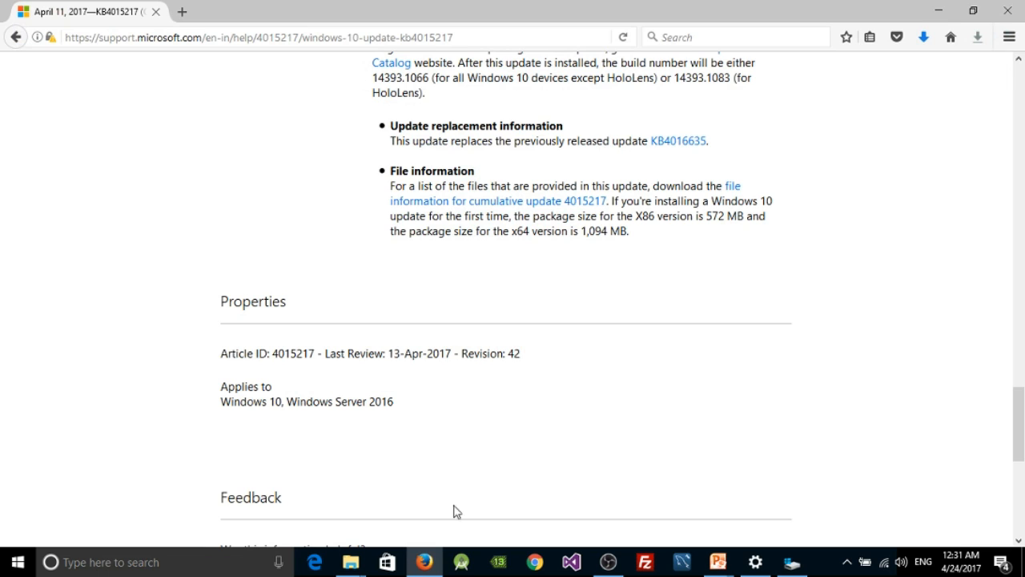
mouse_move(351, 562)
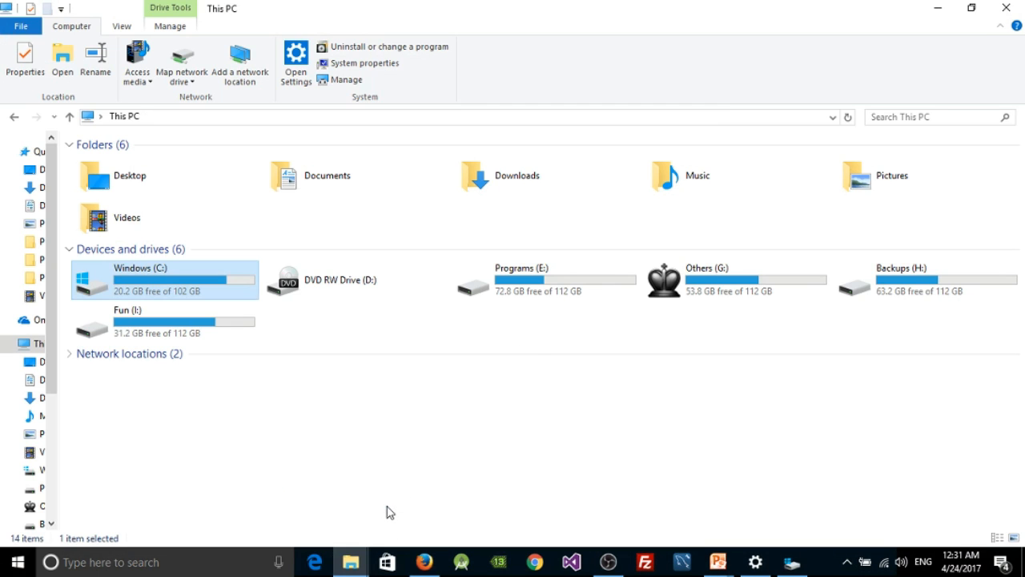
mouse_move(224, 284)
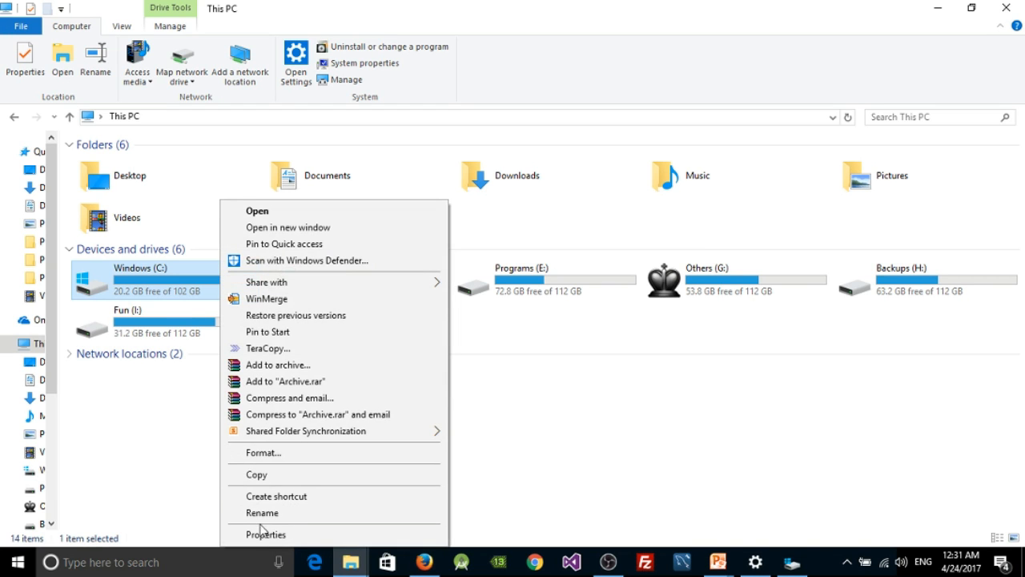
Open the Windows (C:) drive properties (20.2 GB free of 102 GB) and start Disk Cleanup.
left_click(265, 534)
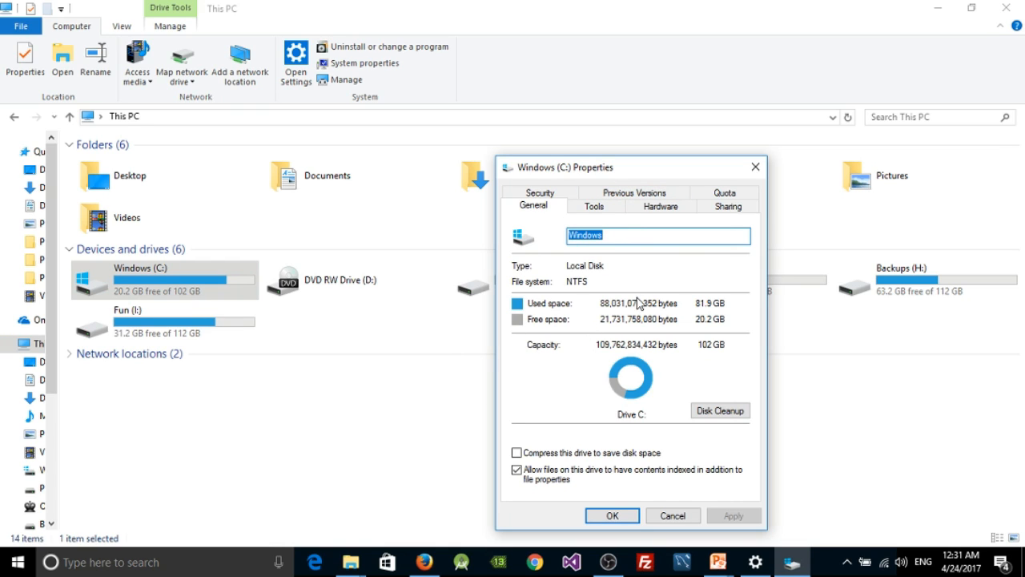
mouse_move(685, 224)
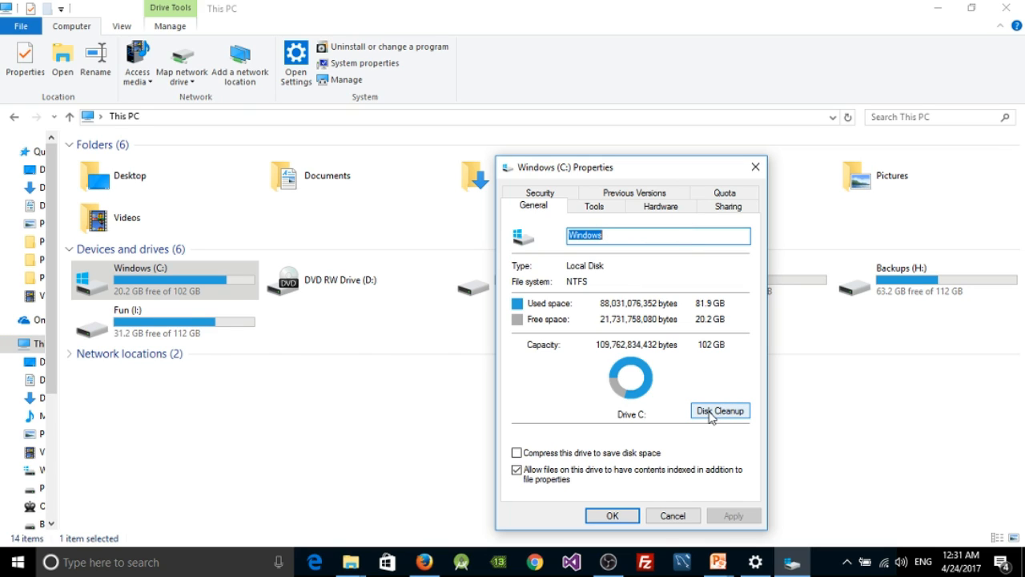
left_click(719, 410)
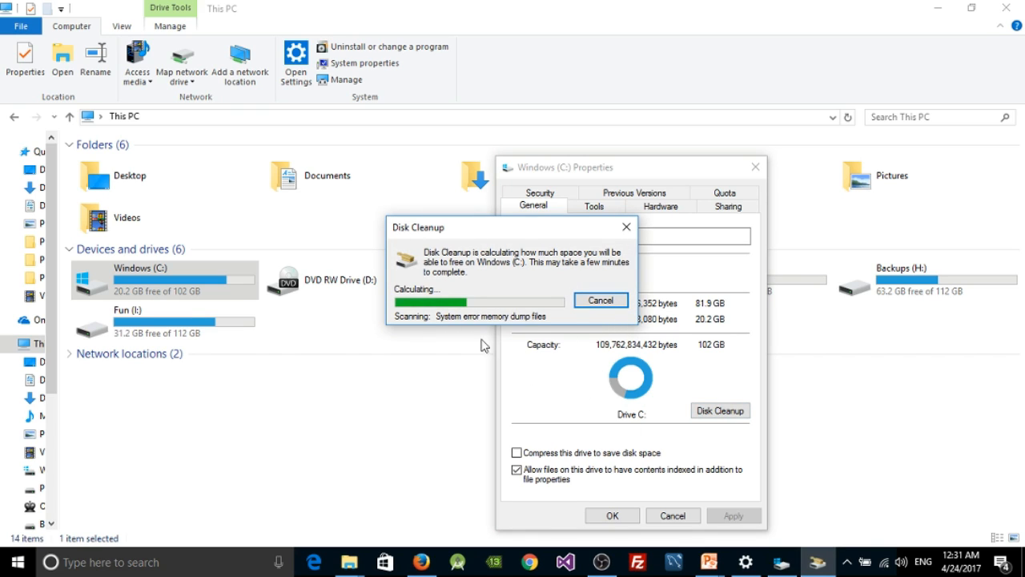
mouse_move(577, 365)
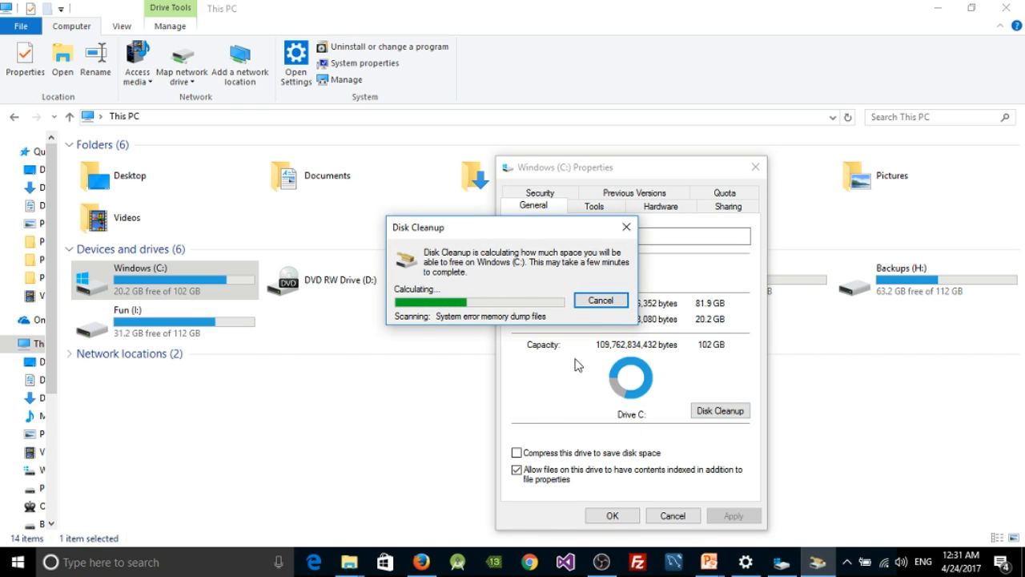
mouse_move(592, 365)
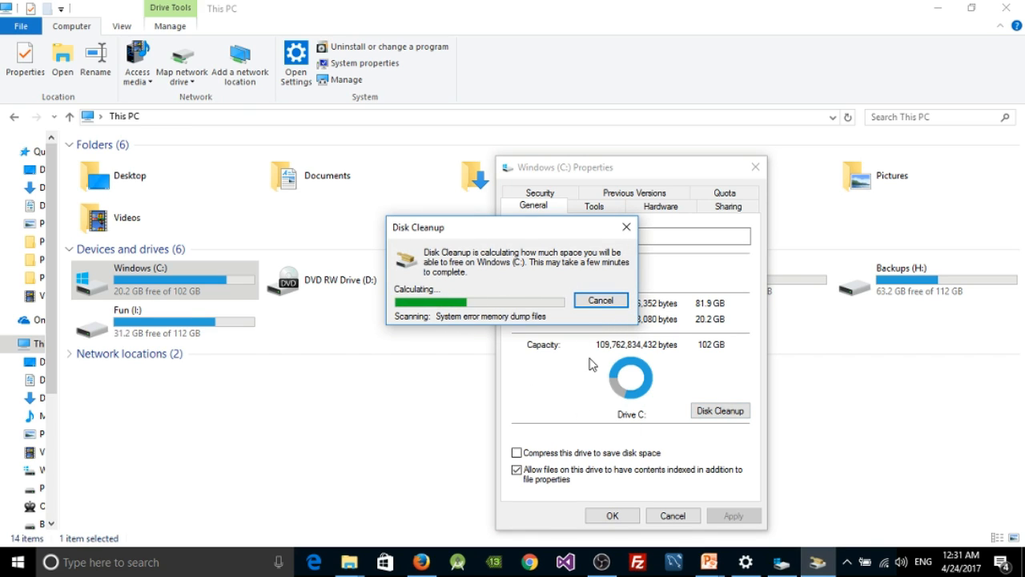
mouse_move(485, 345)
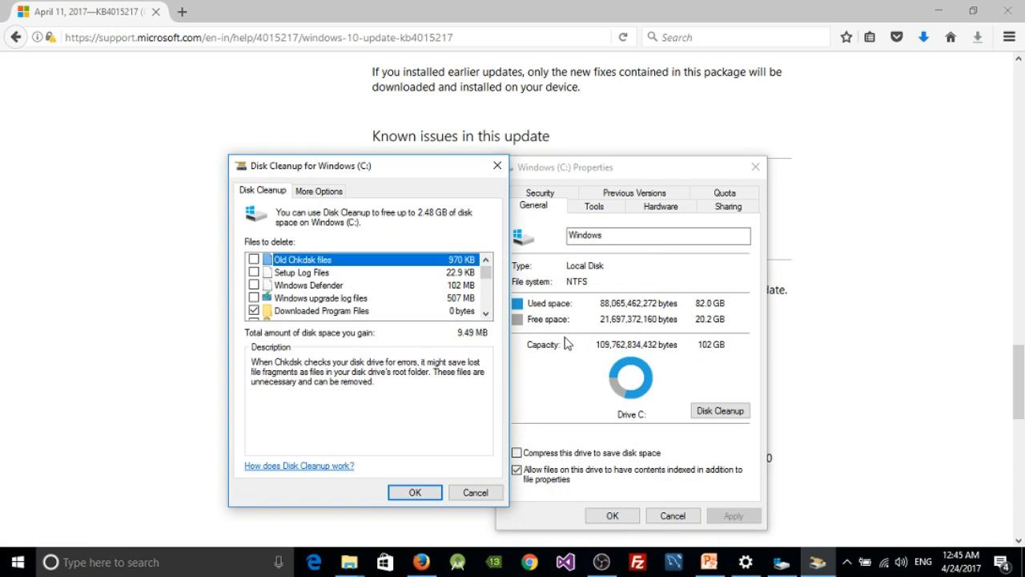
mouse_move(558, 350)
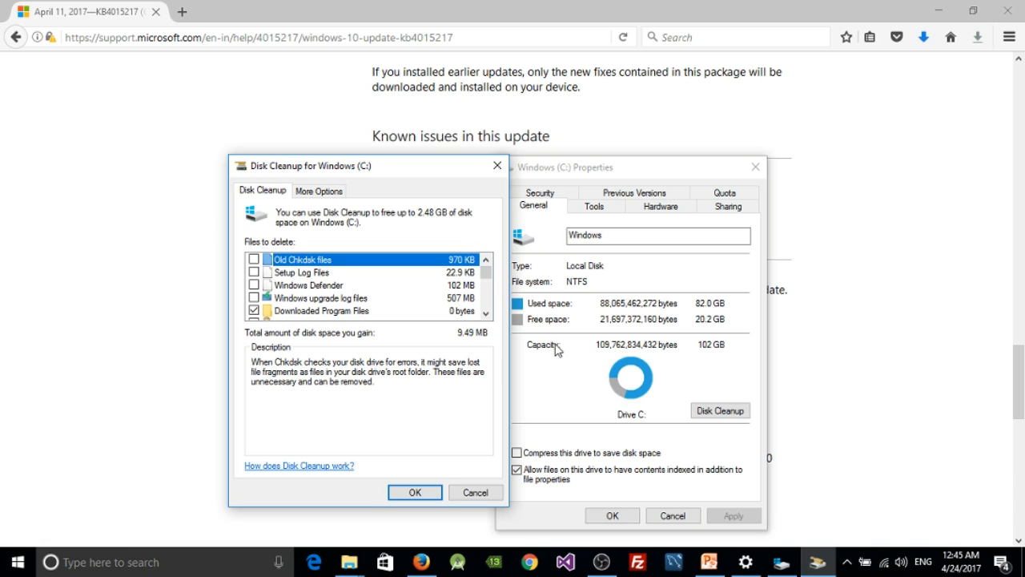
mouse_move(645, 387)
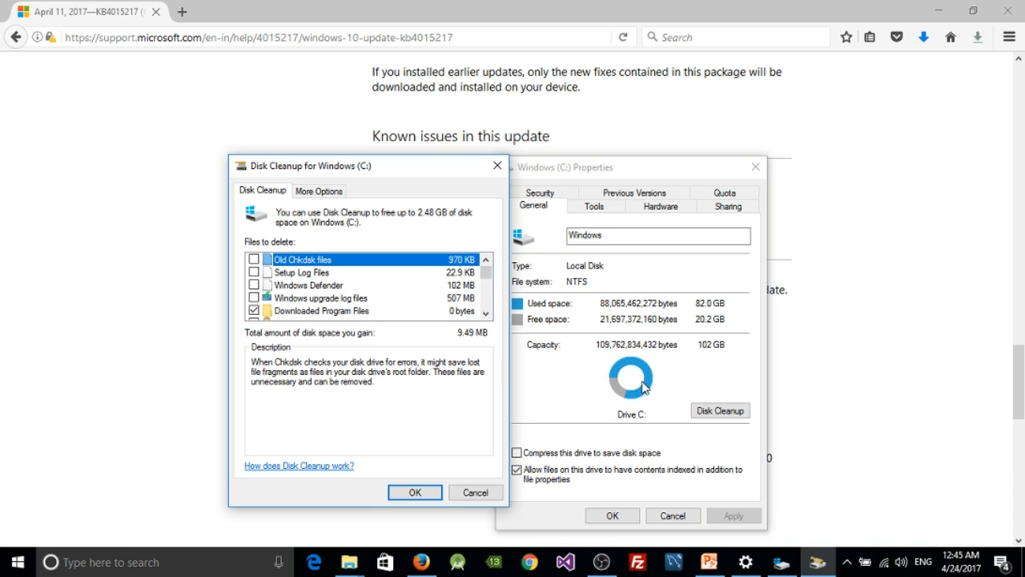
mouse_move(486, 335)
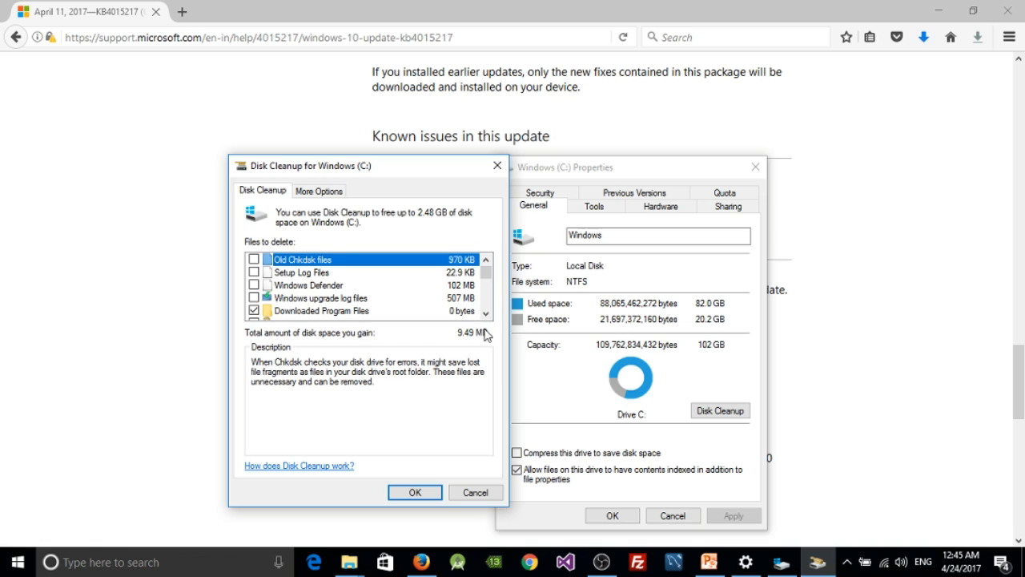
mouse_move(457, 356)
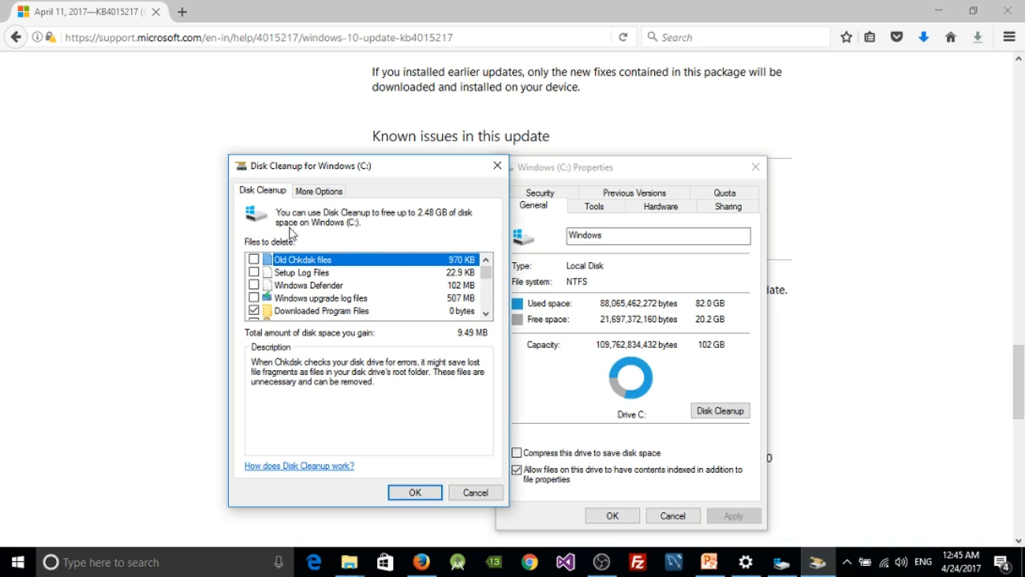
mouse_move(271, 201)
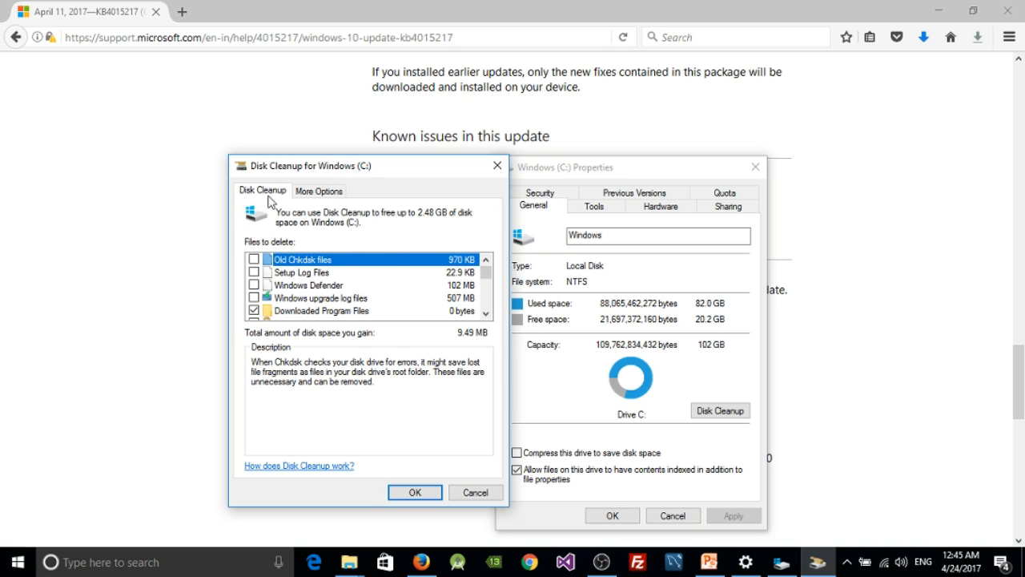
mouse_move(265, 357)
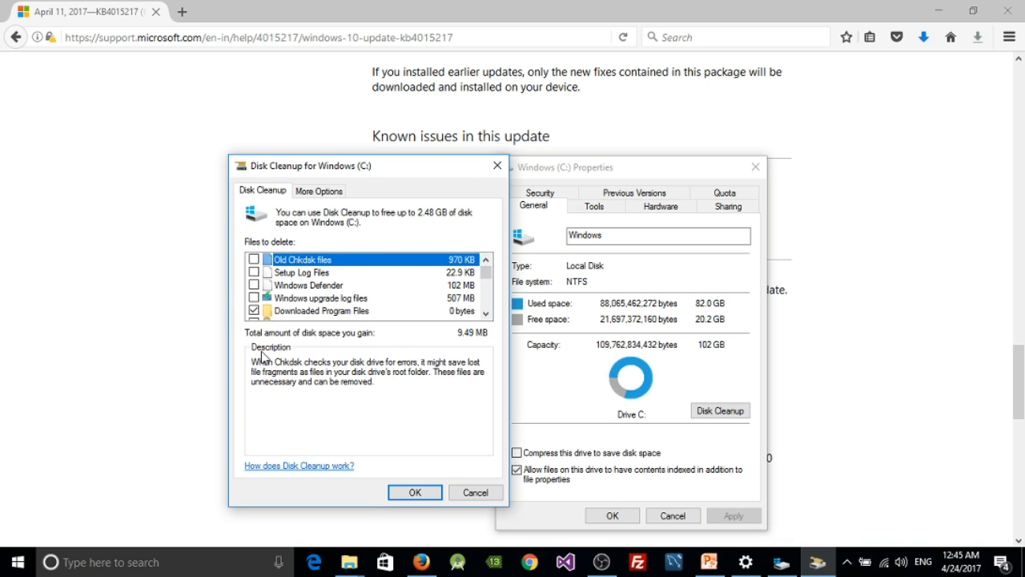
mouse_move(280, 459)
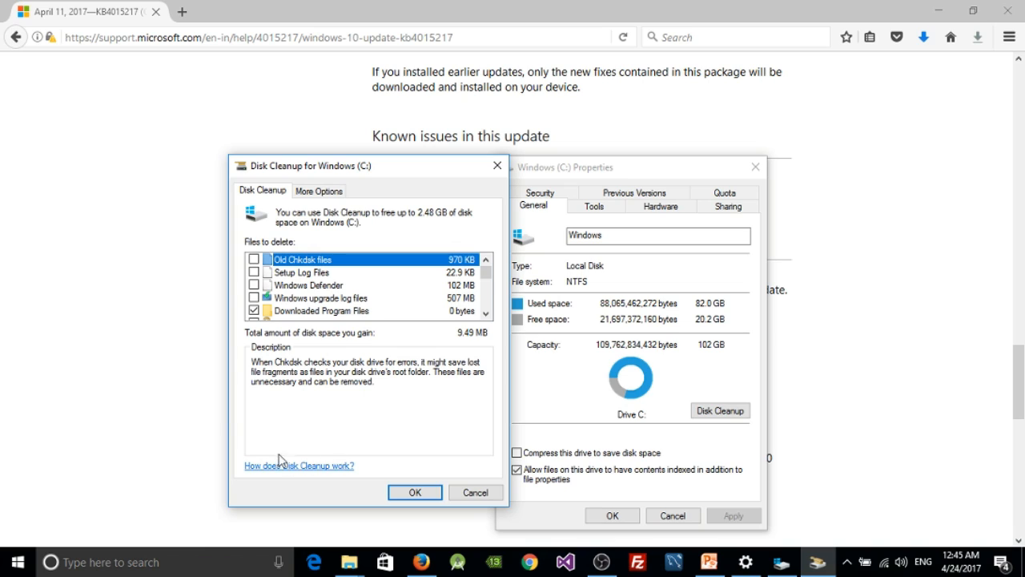
mouse_move(335, 457)
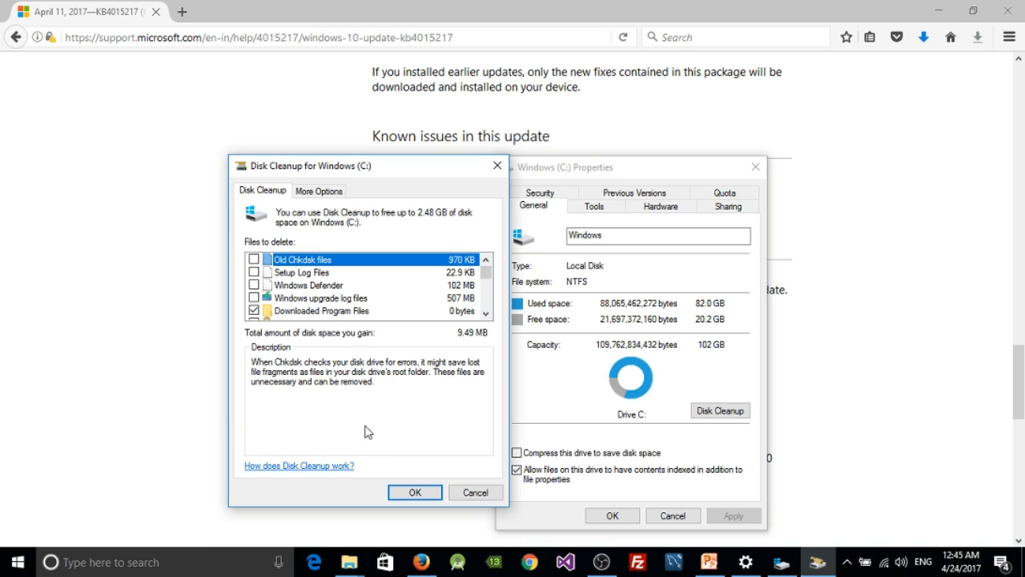
mouse_move(468, 341)
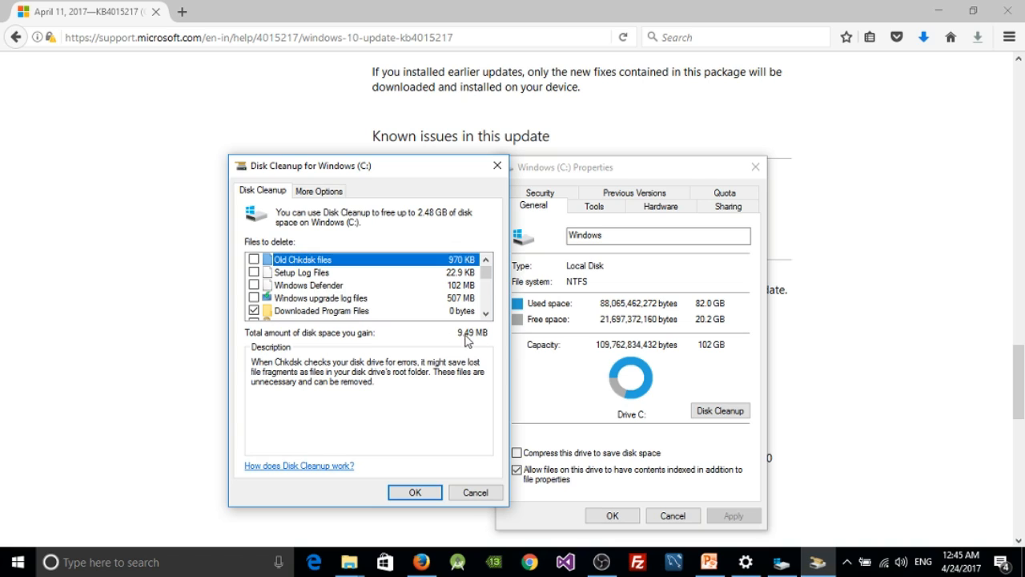
mouse_move(263, 435)
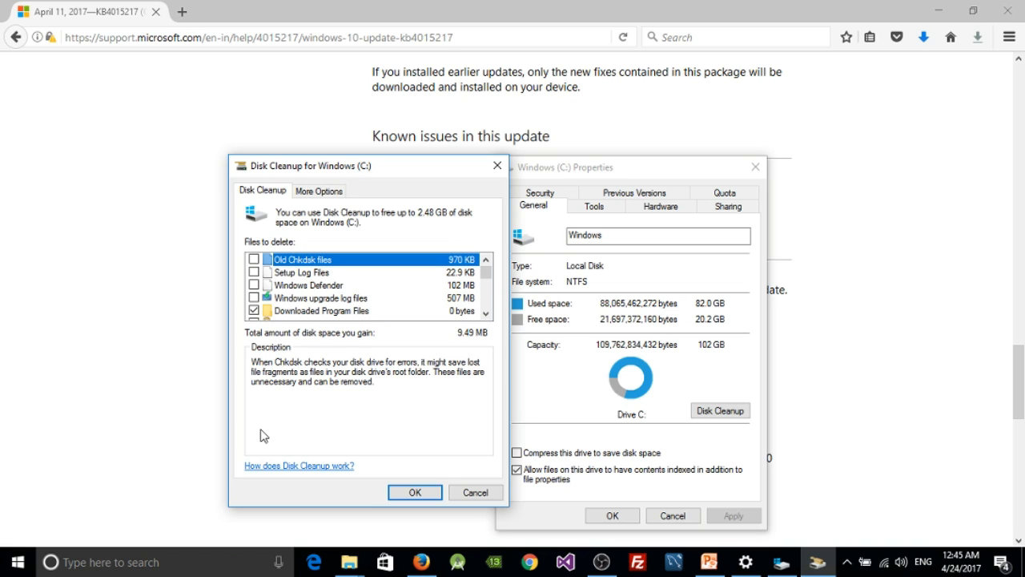
mouse_move(291, 402)
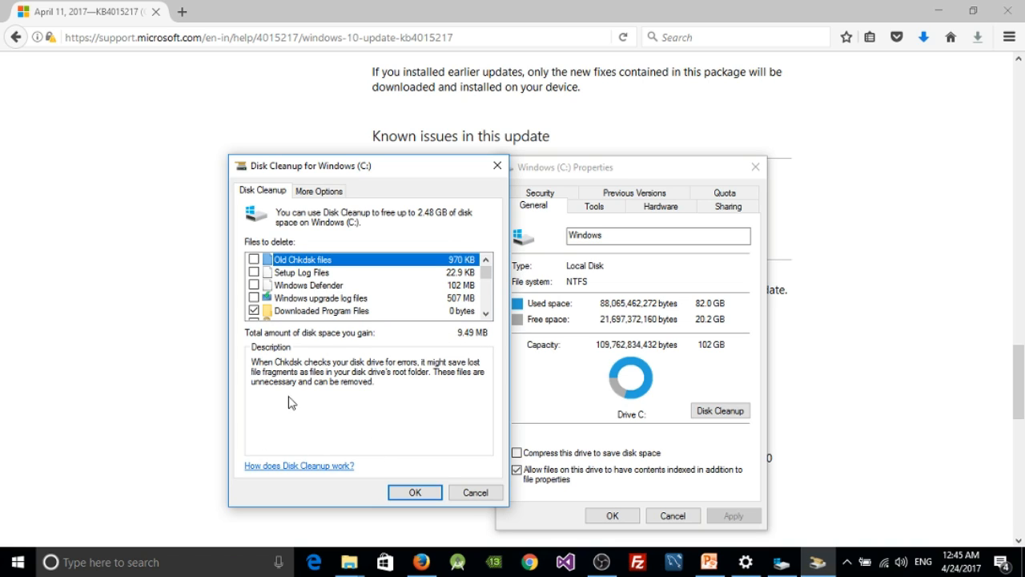
mouse_move(308, 362)
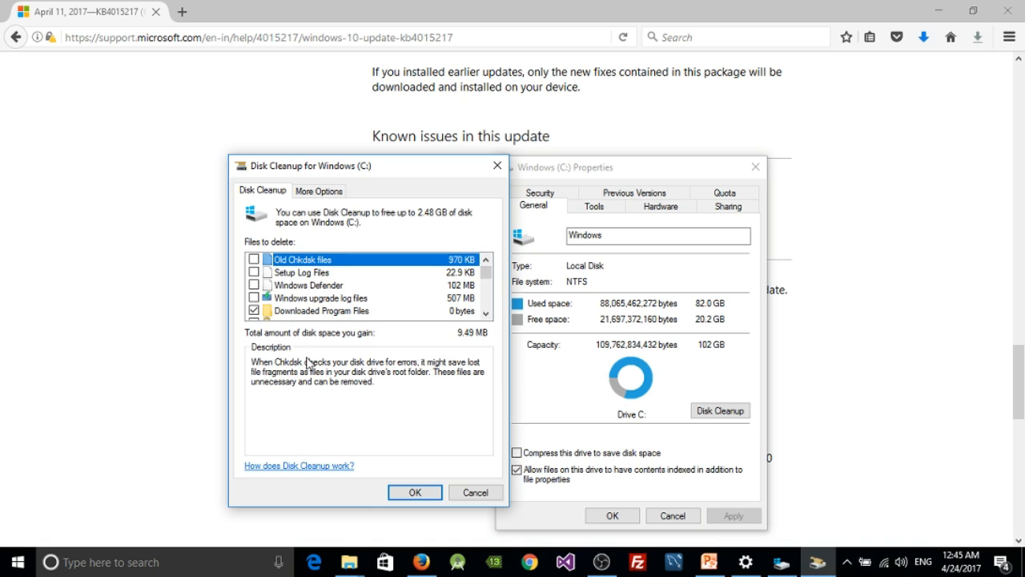
mouse_move(314, 450)
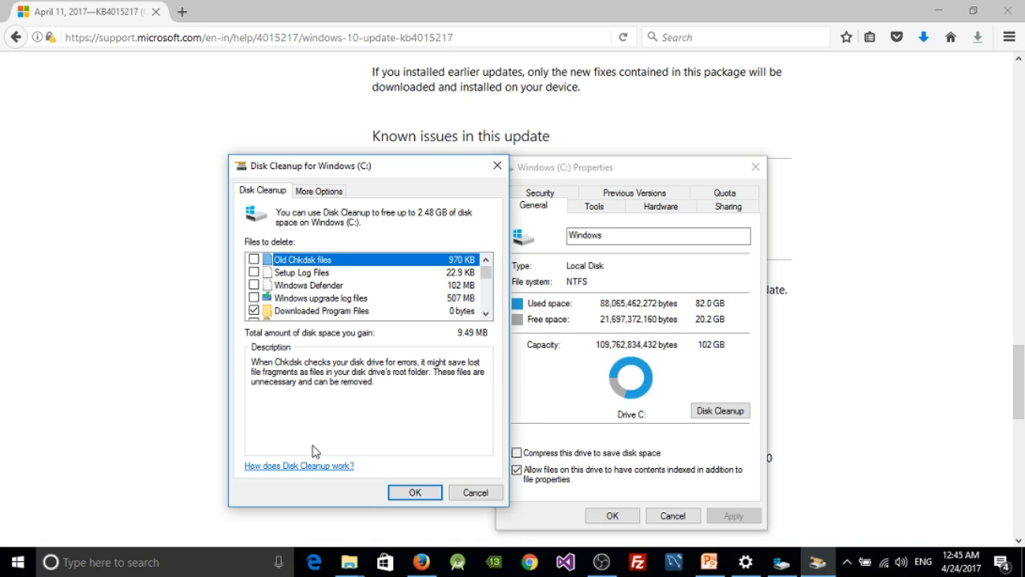
mouse_move(439, 290)
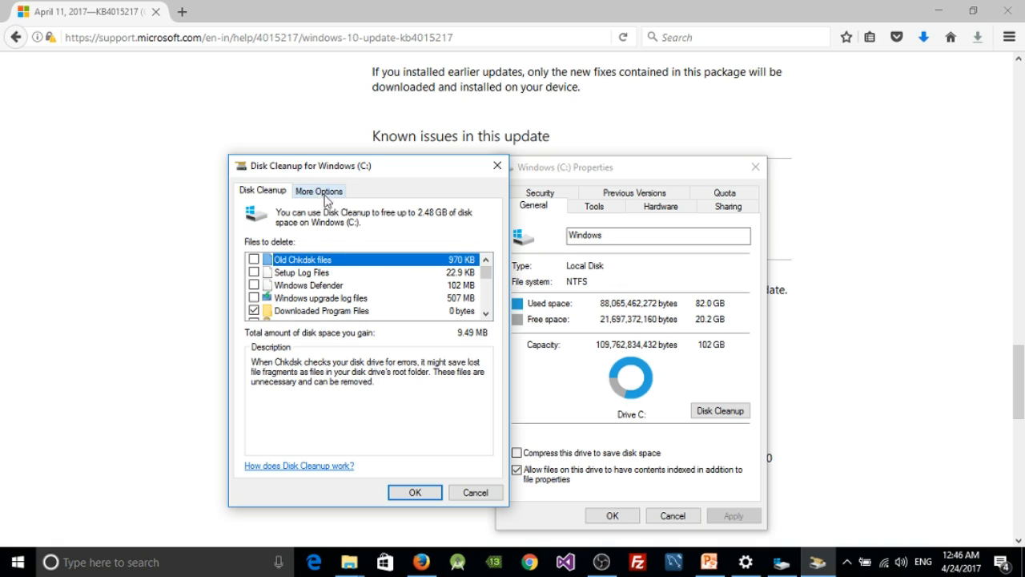
Show Disk Cleanup's extra options for removing unused programs and old restore points.
left_click(319, 190)
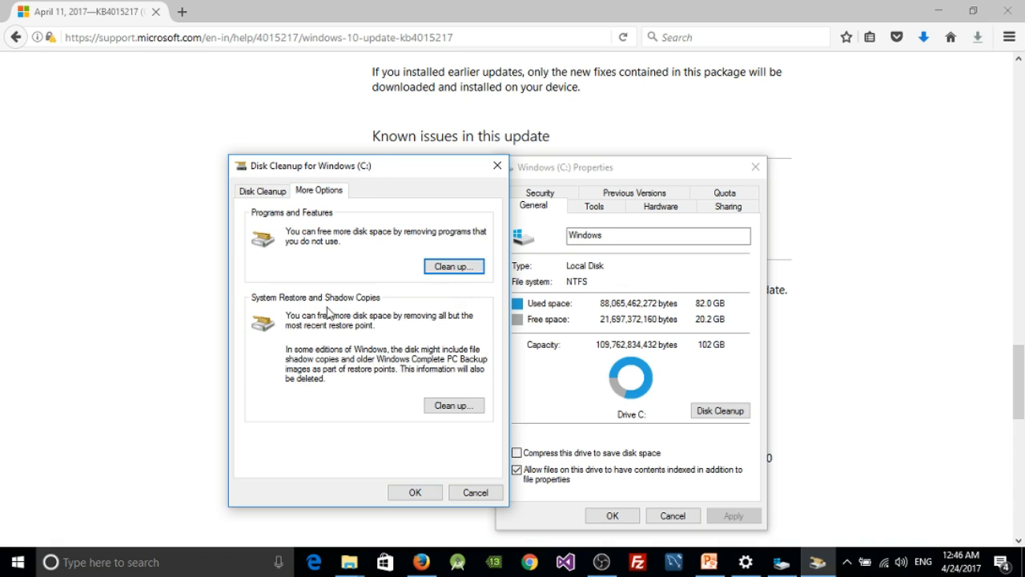
mouse_move(303, 341)
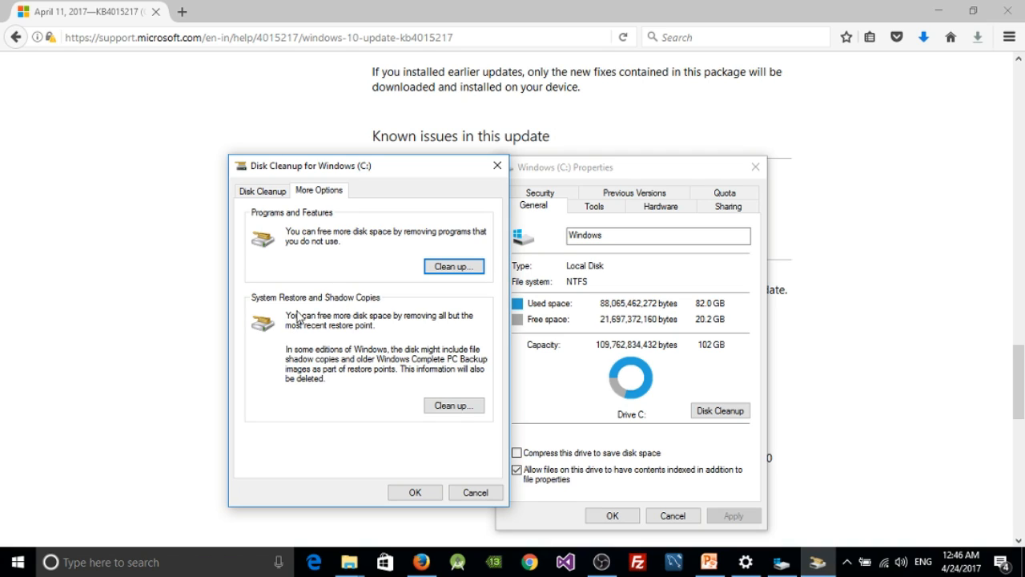
mouse_move(382, 325)
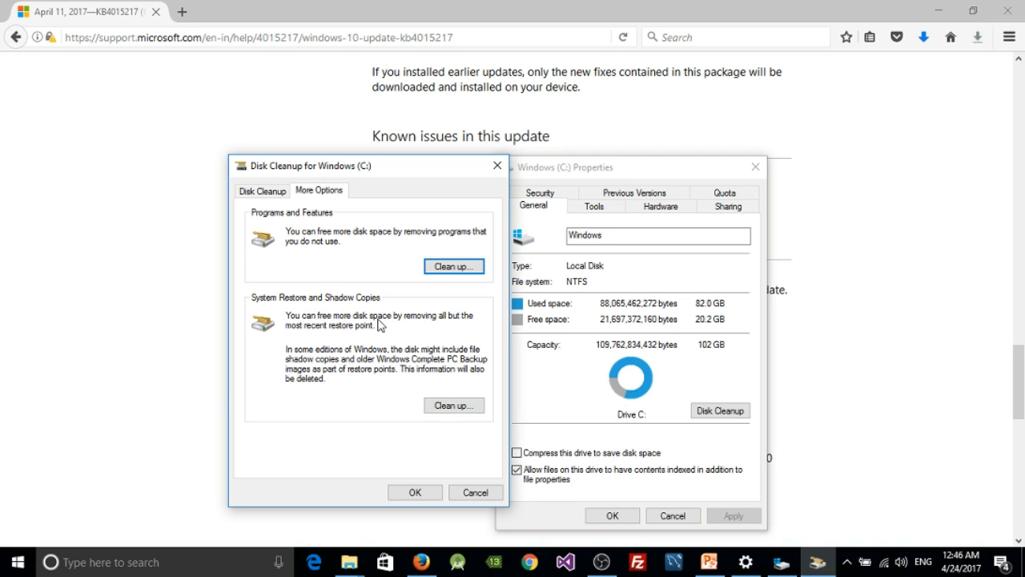
mouse_move(366, 333)
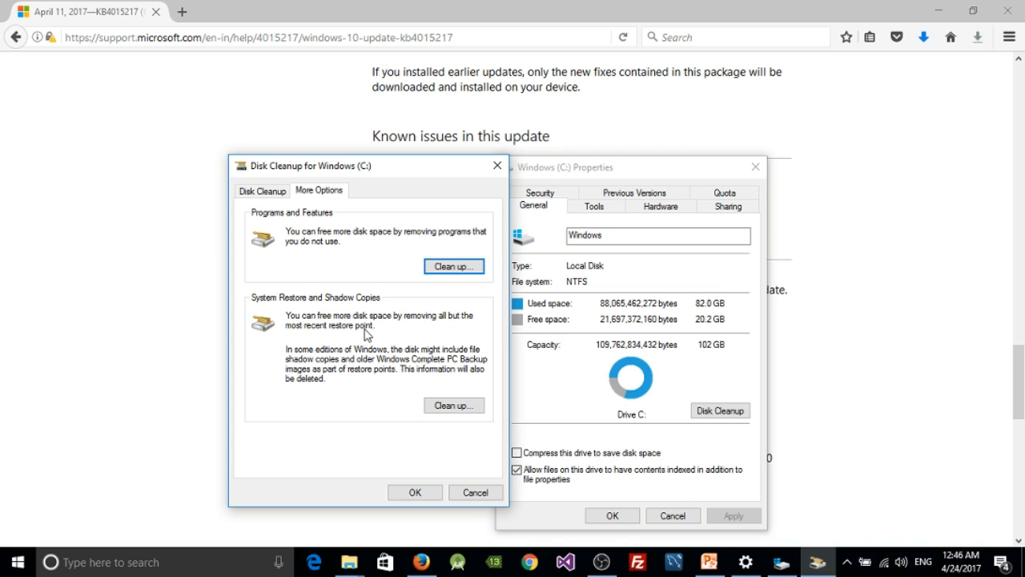
mouse_move(342, 361)
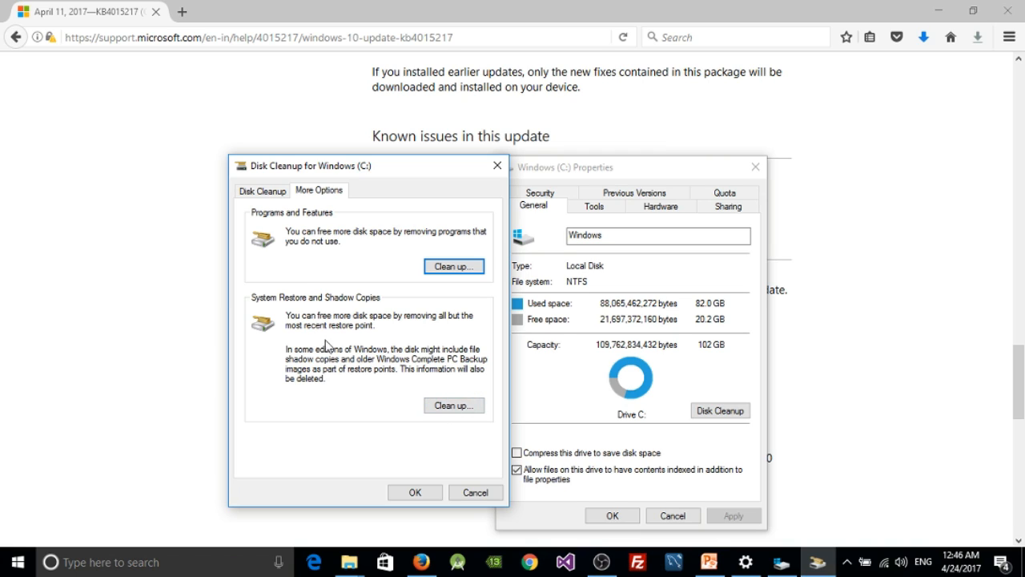
mouse_move(445, 373)
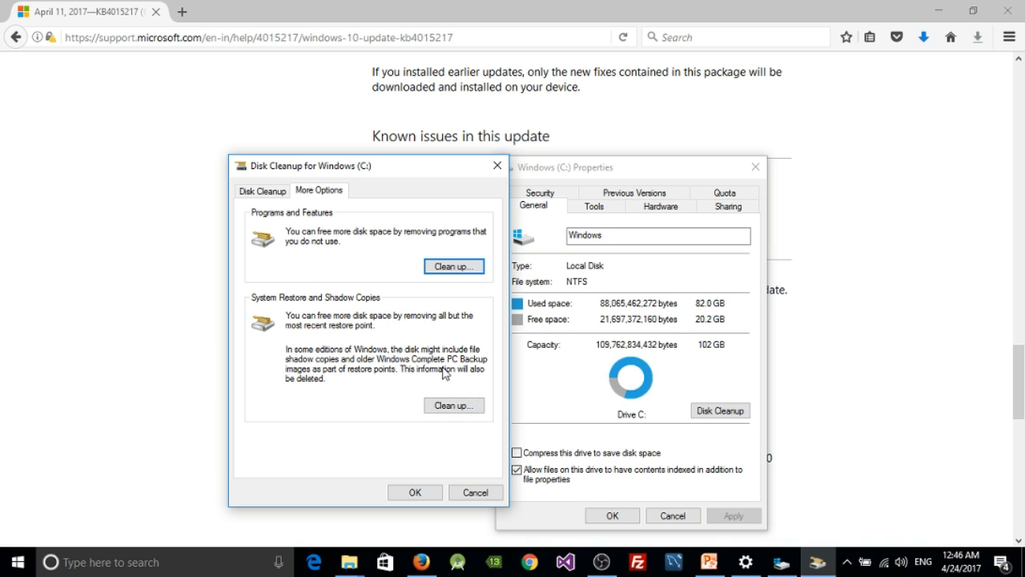
mouse_move(432, 357)
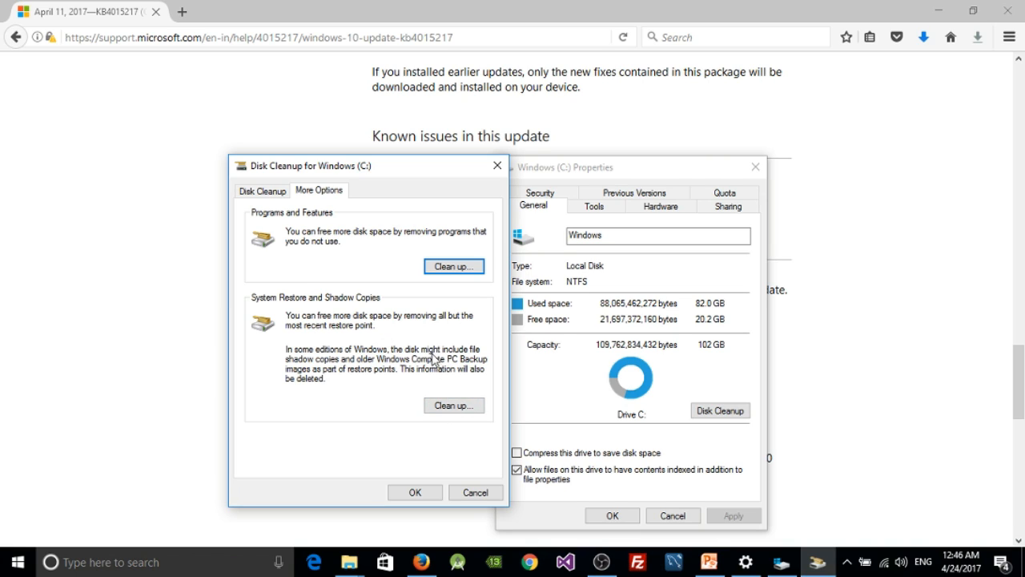
mouse_move(318, 338)
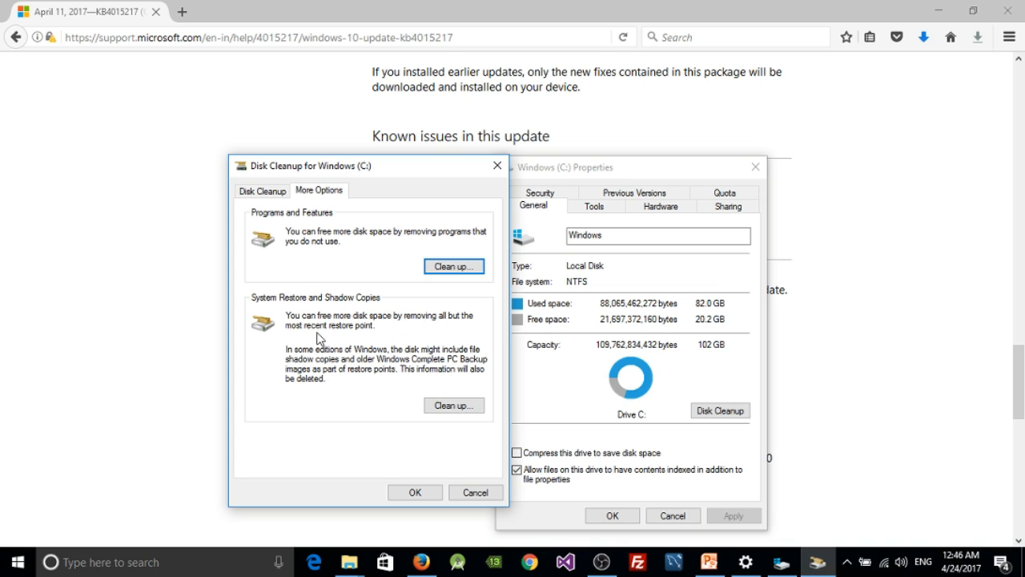
mouse_move(397, 385)
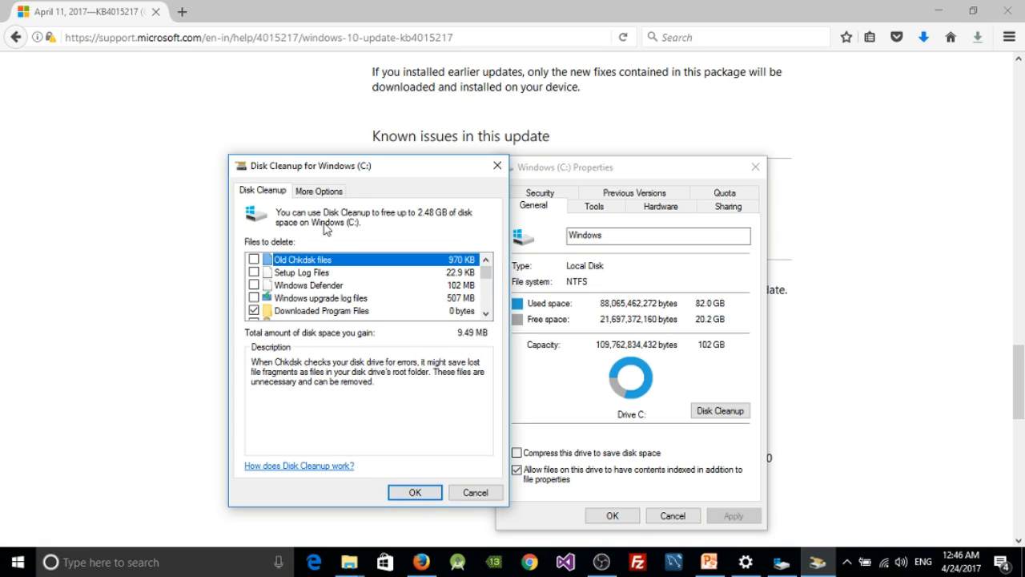
mouse_move(252, 336)
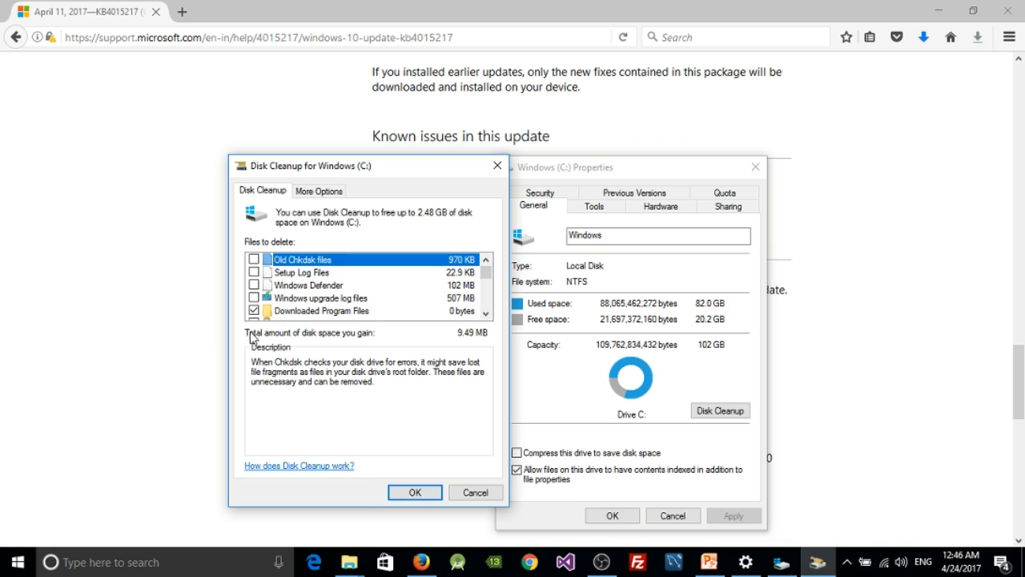
mouse_move(356, 255)
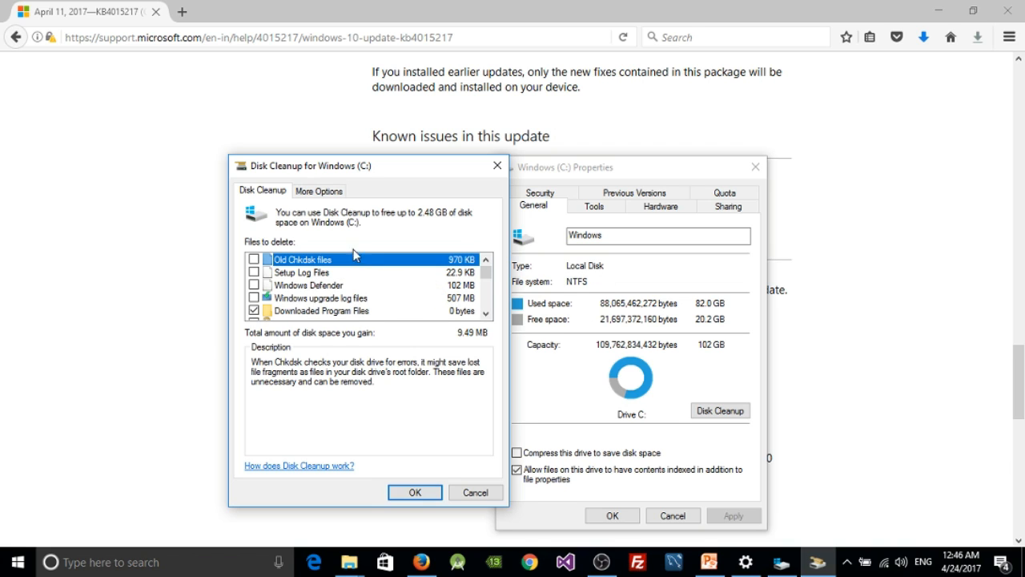
mouse_move(335, 190)
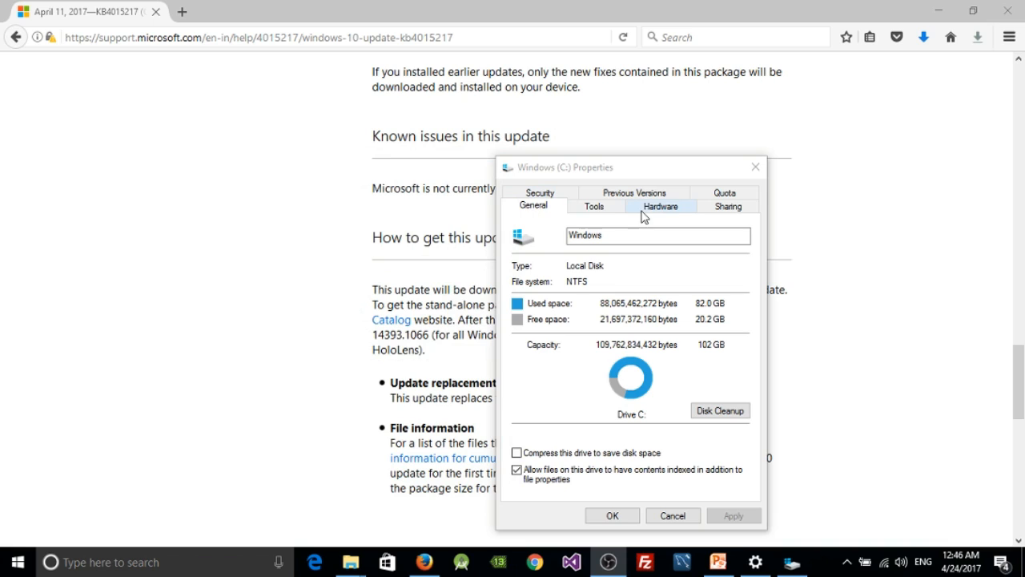
mouse_move(713, 206)
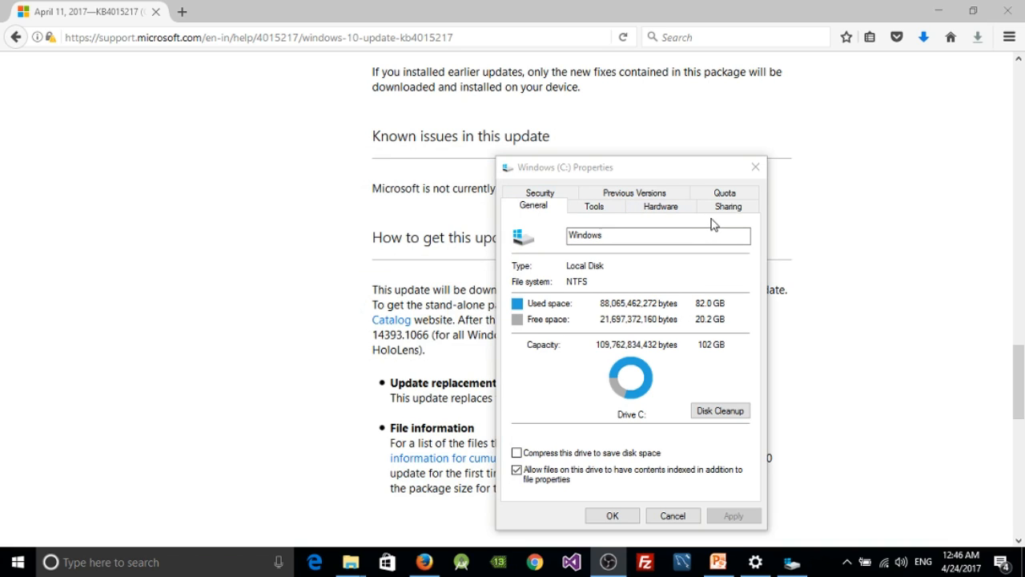
mouse_move(567, 208)
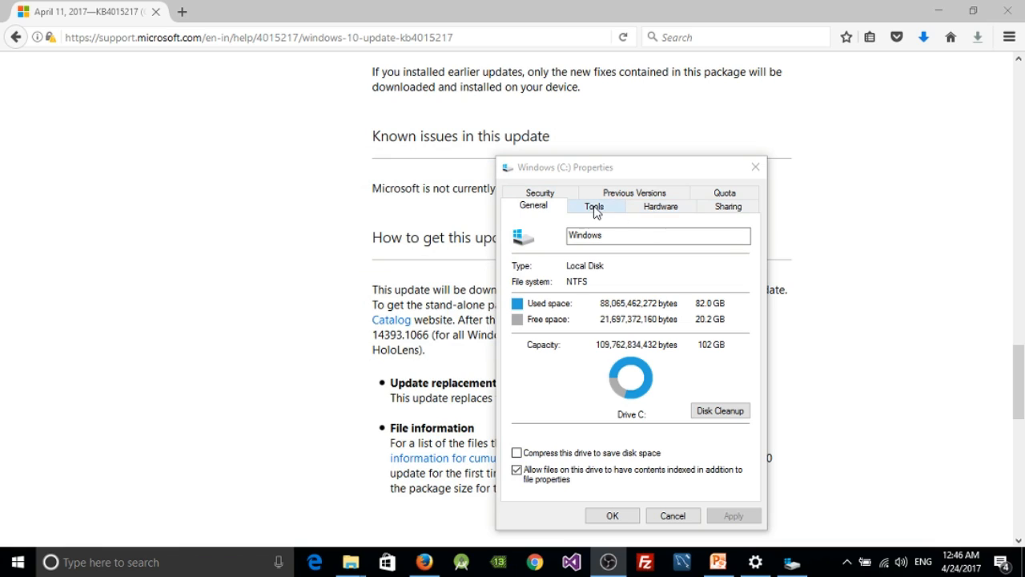
Switch the Windows (C:) properties to the Tools tab with error checking and optimization.
left_click(593, 206)
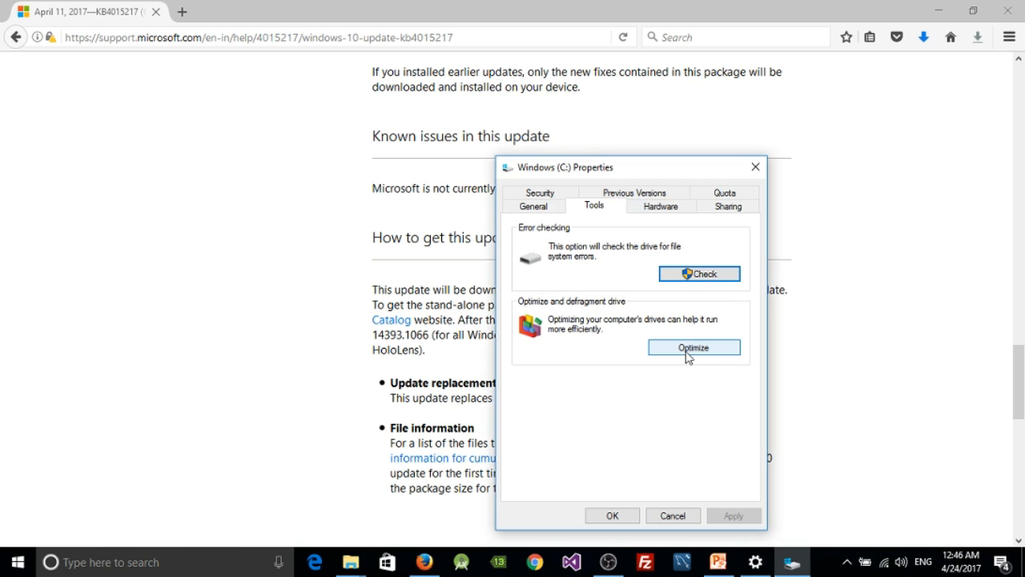
Open Optimize Drives, listing Windows (C:) at 1% fragmented with weekly optimization.
left_click(694, 347)
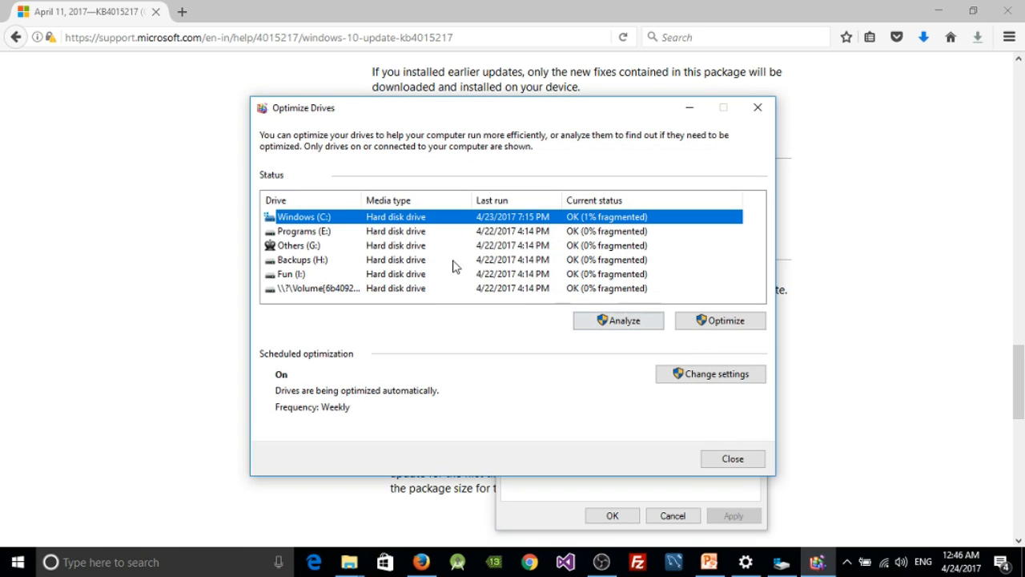
mouse_move(404, 231)
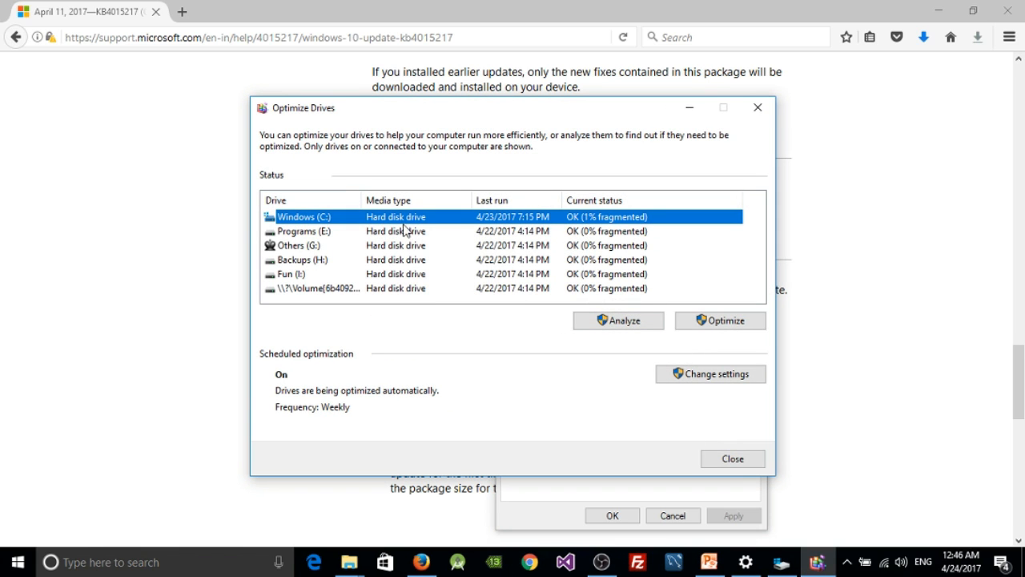
mouse_move(303, 120)
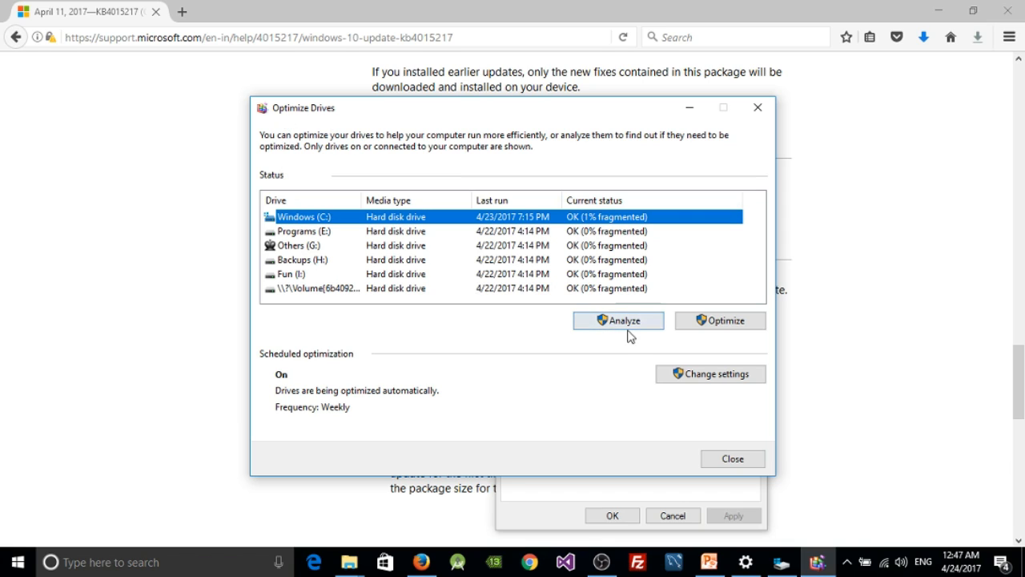
mouse_move(613, 253)
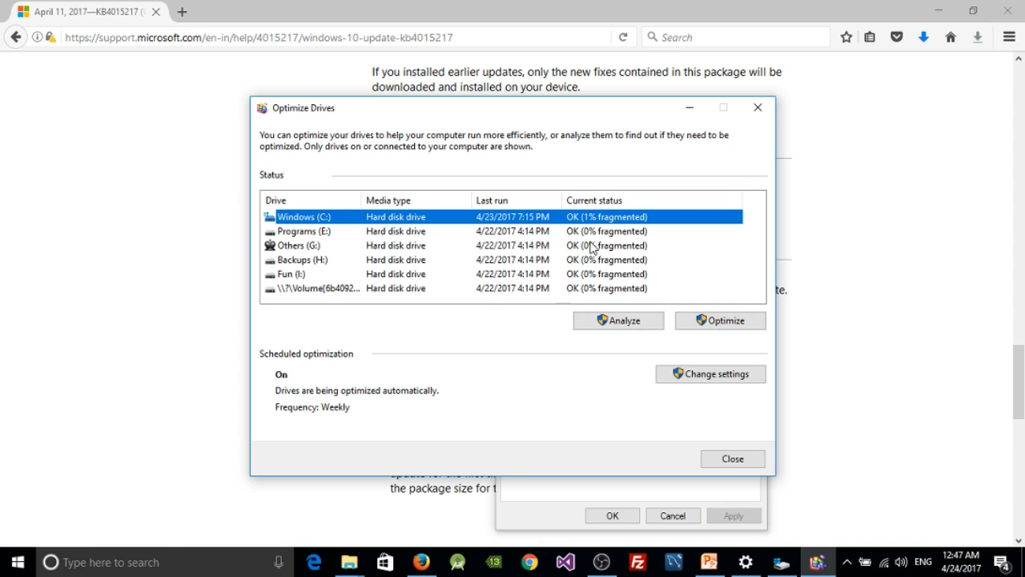
mouse_move(757, 108)
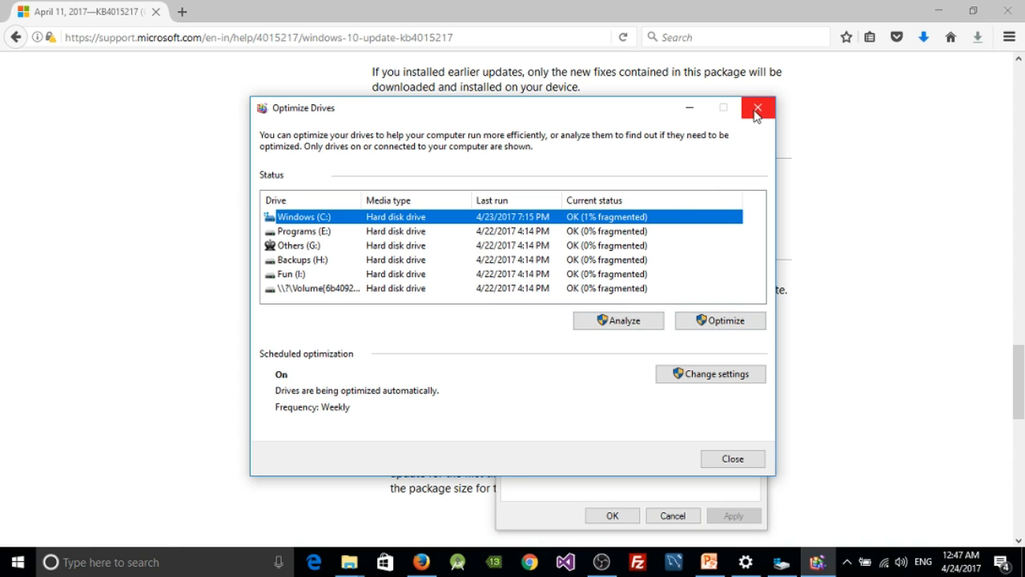
Close the Optimize Drives window without making changes.
left_click(757, 108)
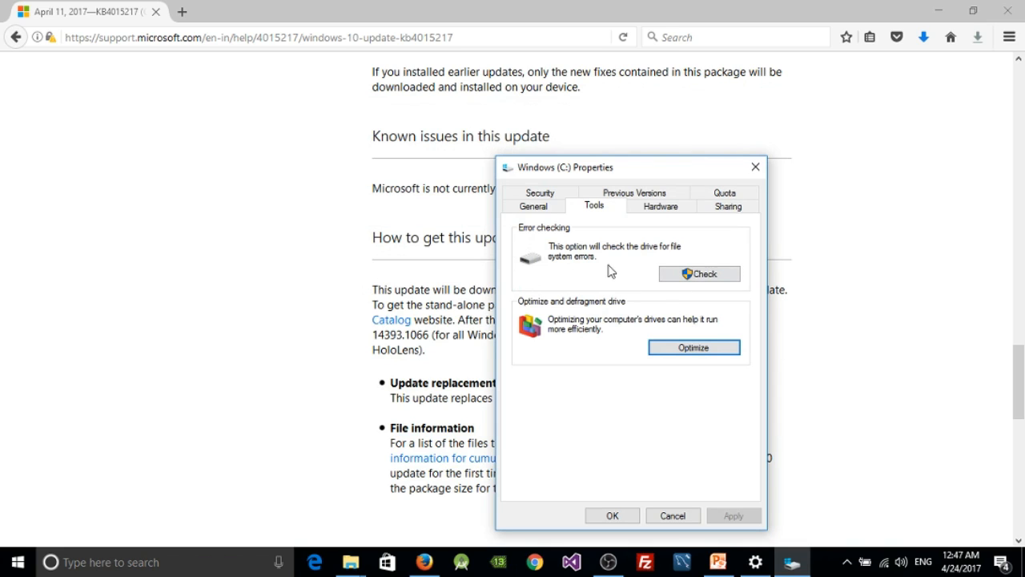
mouse_move(641, 247)
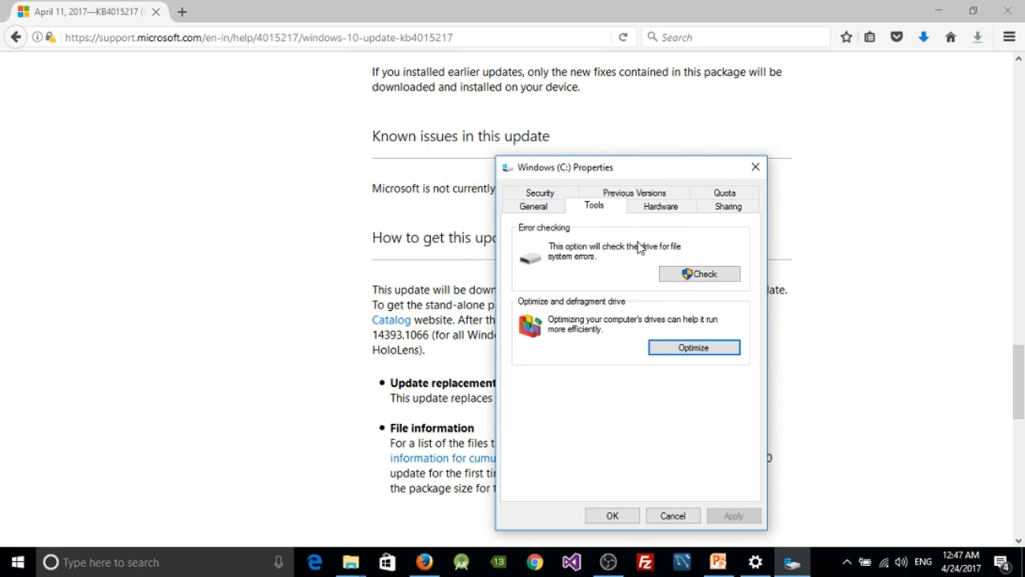
mouse_move(557, 285)
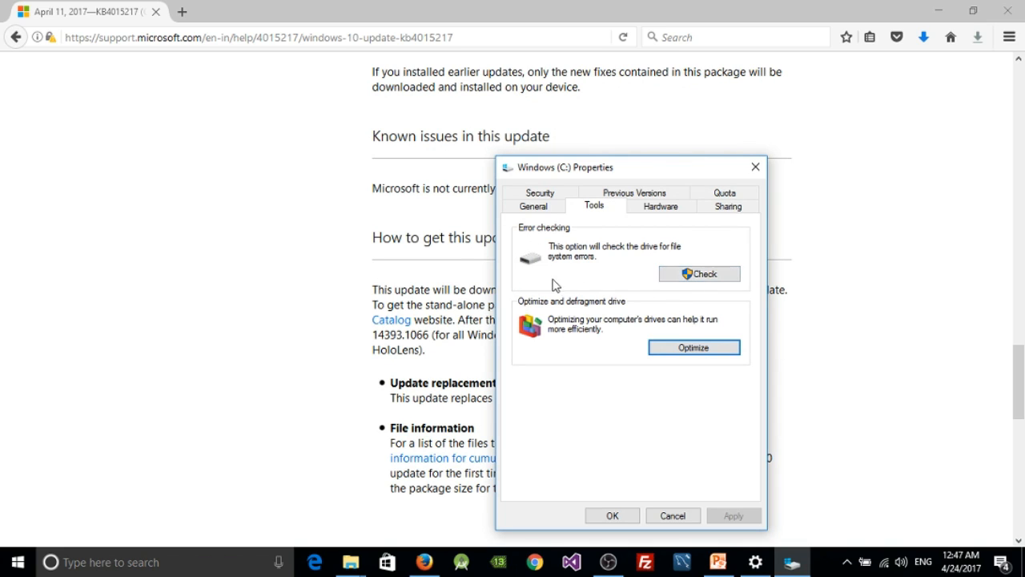
mouse_move(633, 305)
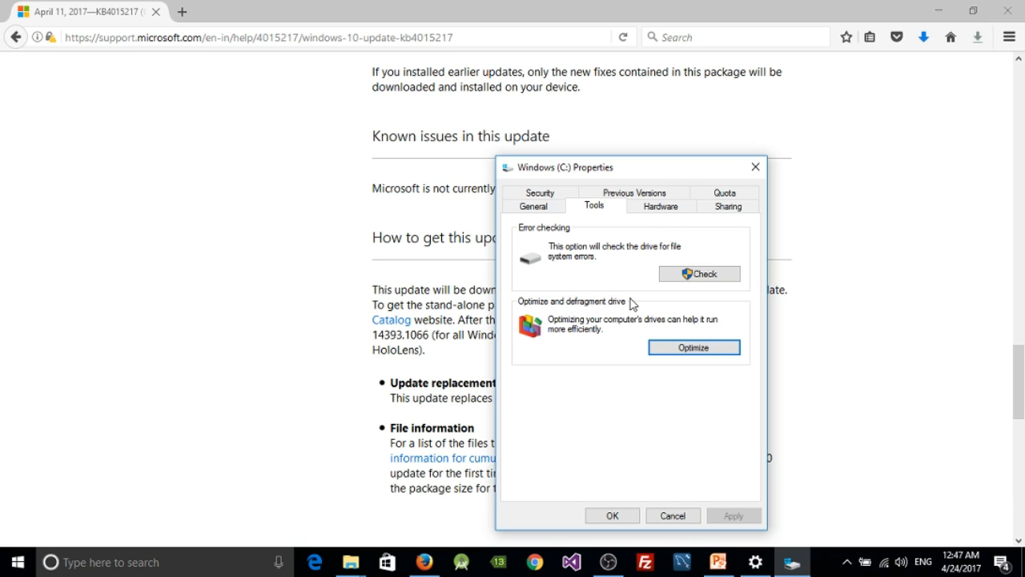
mouse_move(628, 275)
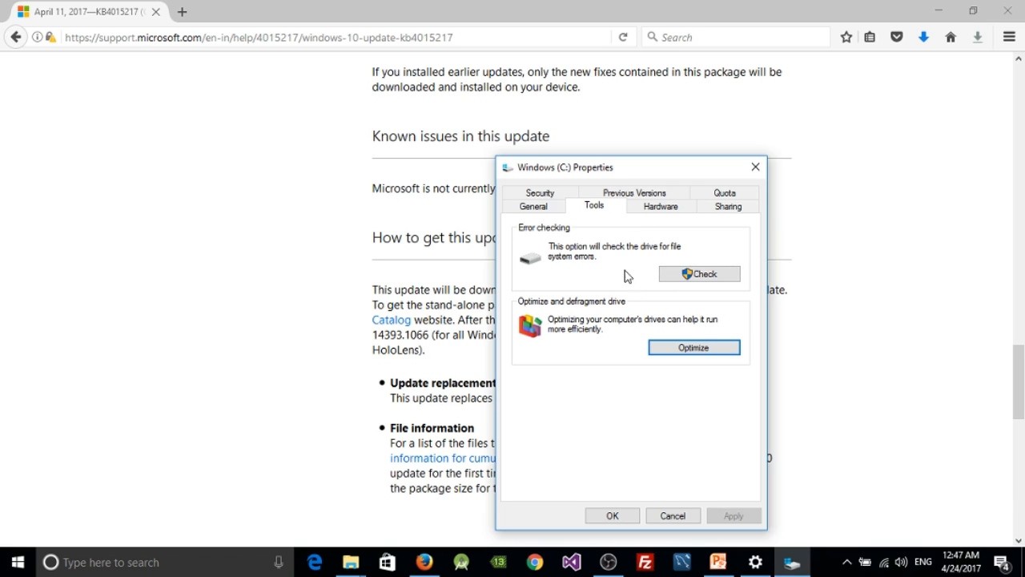
mouse_move(549, 258)
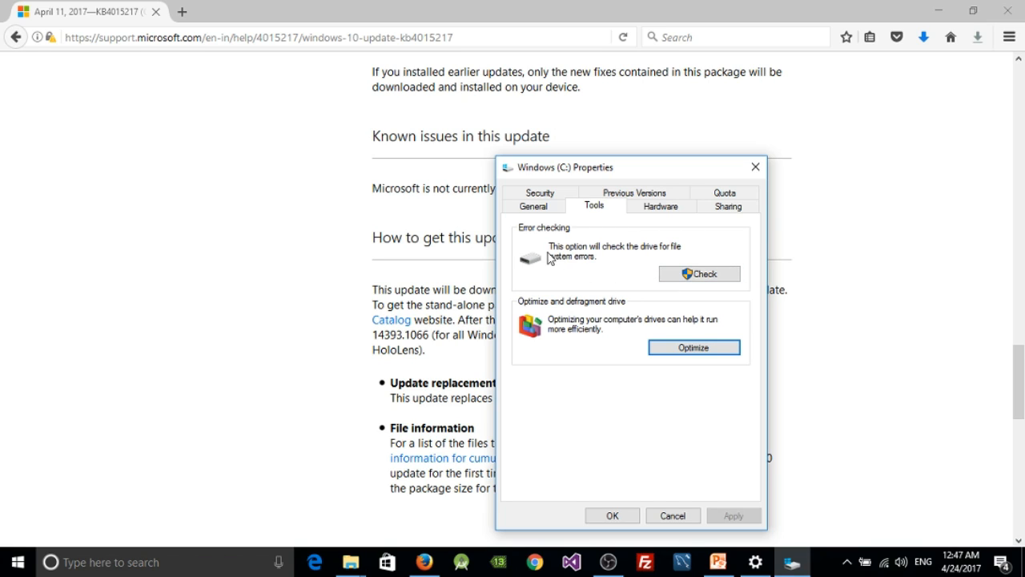
mouse_move(553, 264)
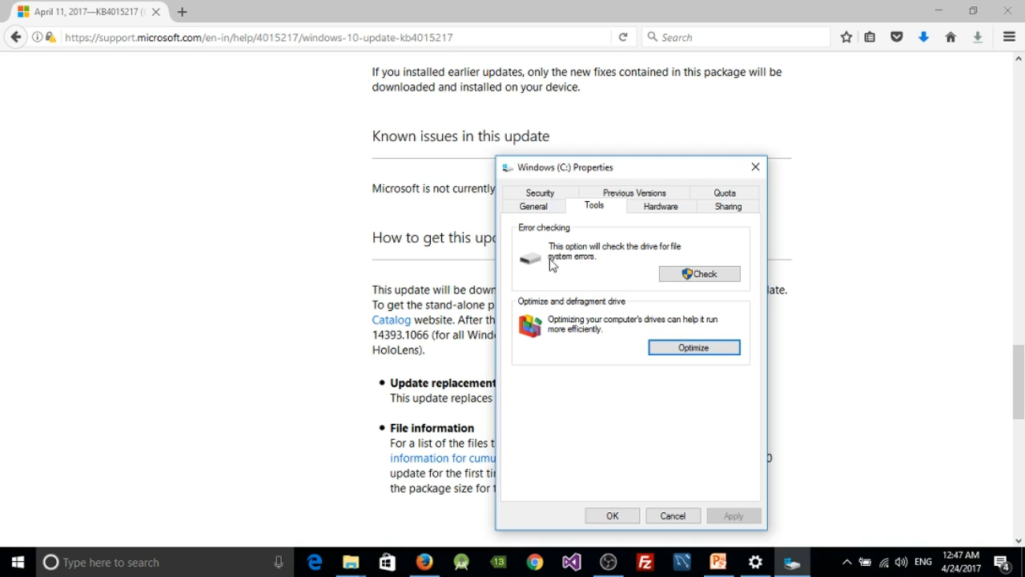
mouse_move(595, 255)
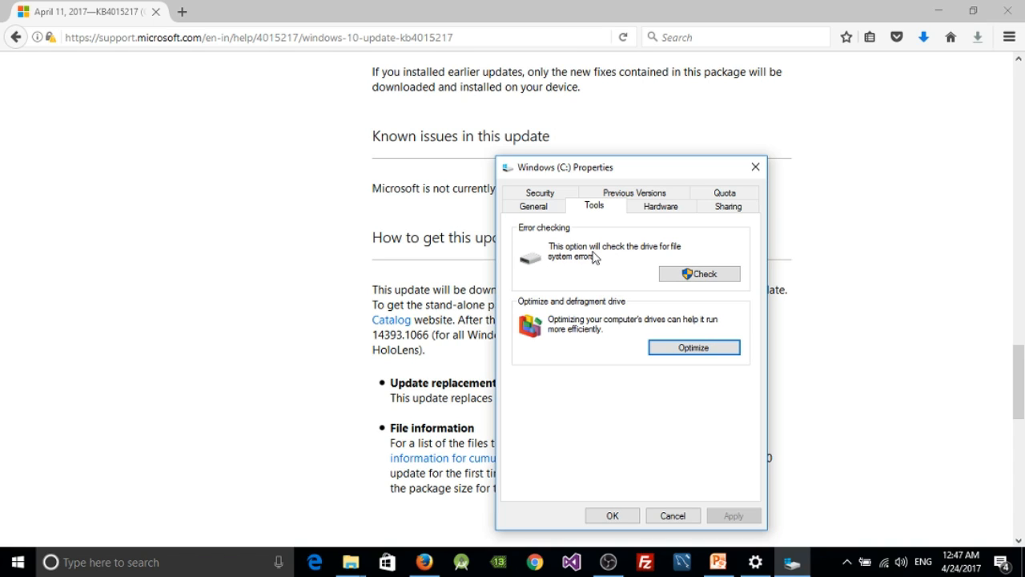
mouse_move(595, 239)
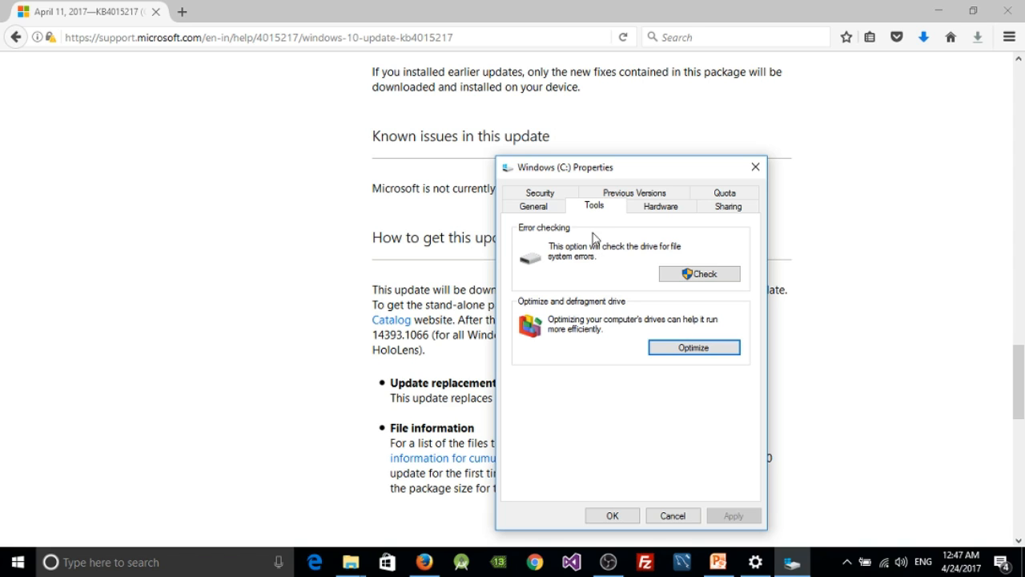
mouse_move(755, 168)
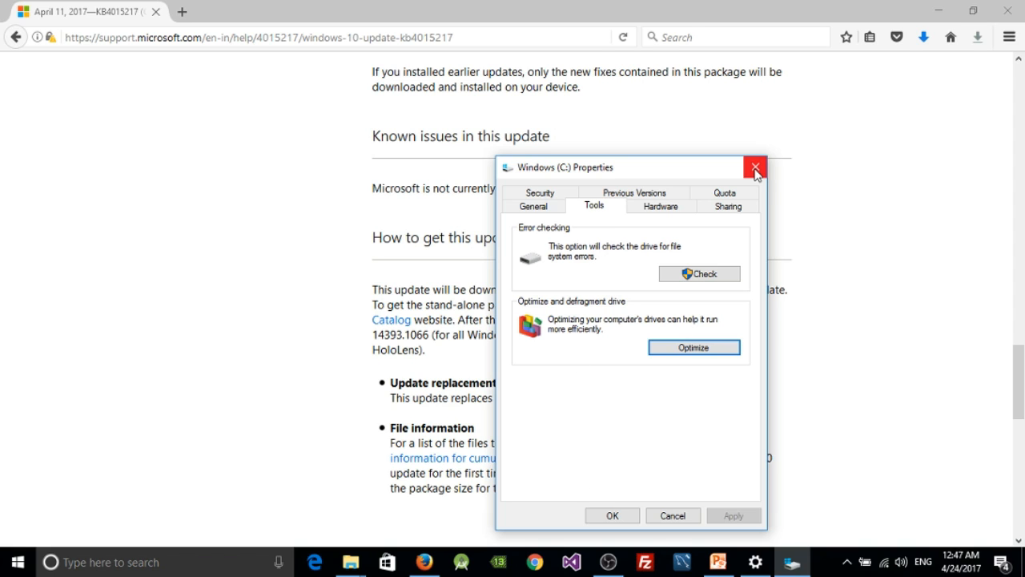
Close the Windows (C:) Properties dialog, returning to the KB4015217 article.
left_click(753, 167)
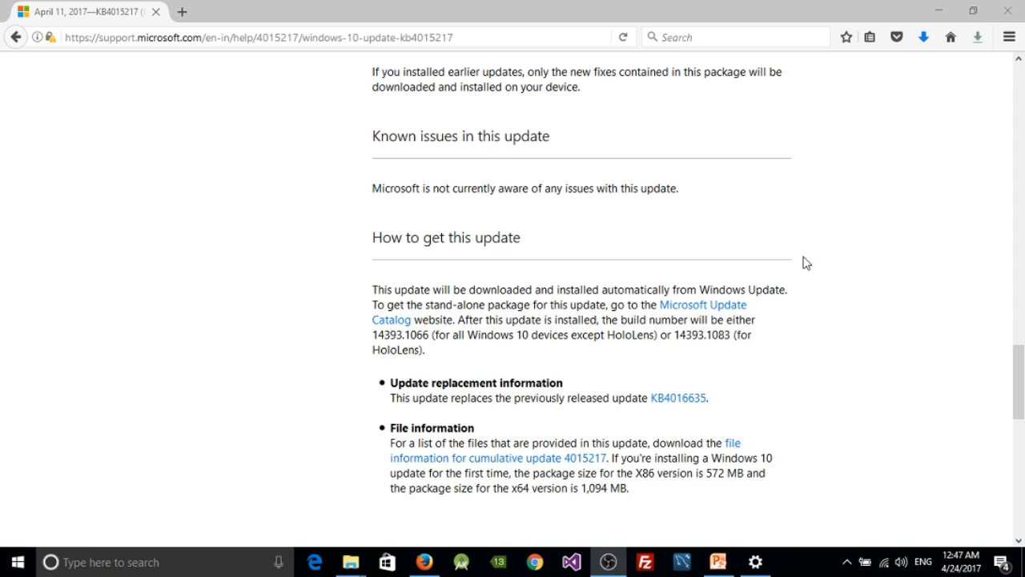
mouse_move(802, 225)
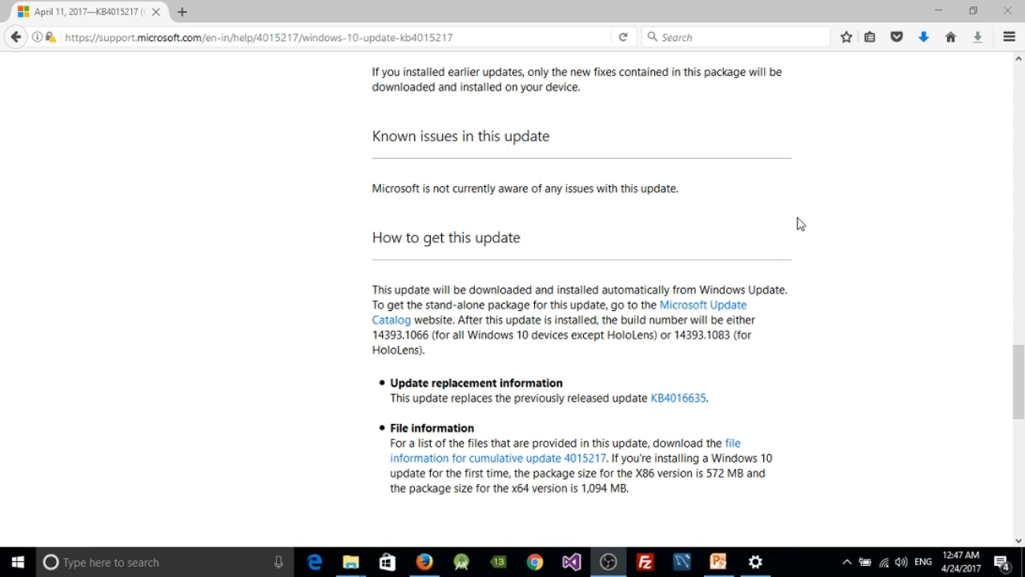
mouse_move(844, 367)
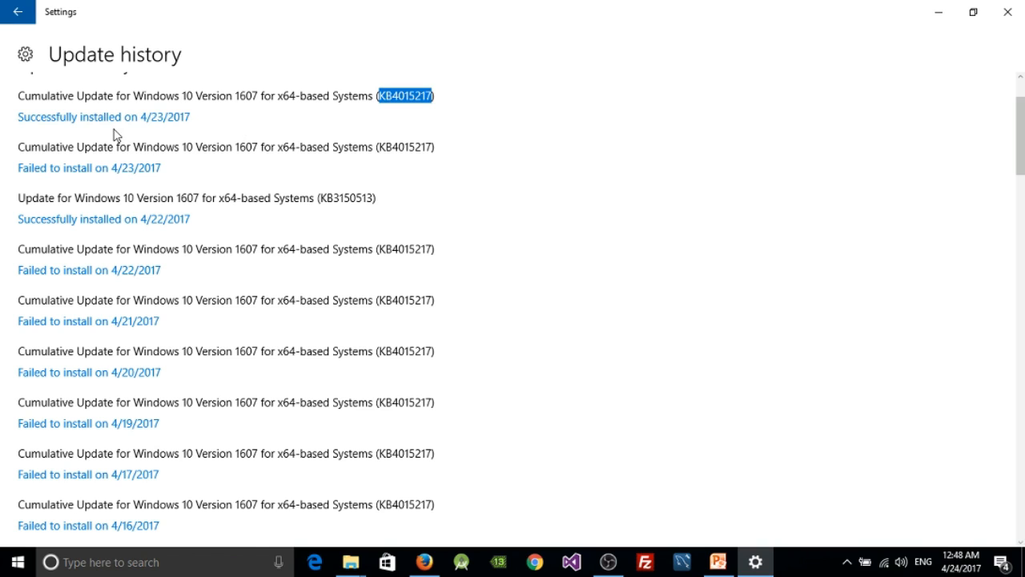
mouse_move(90, 117)
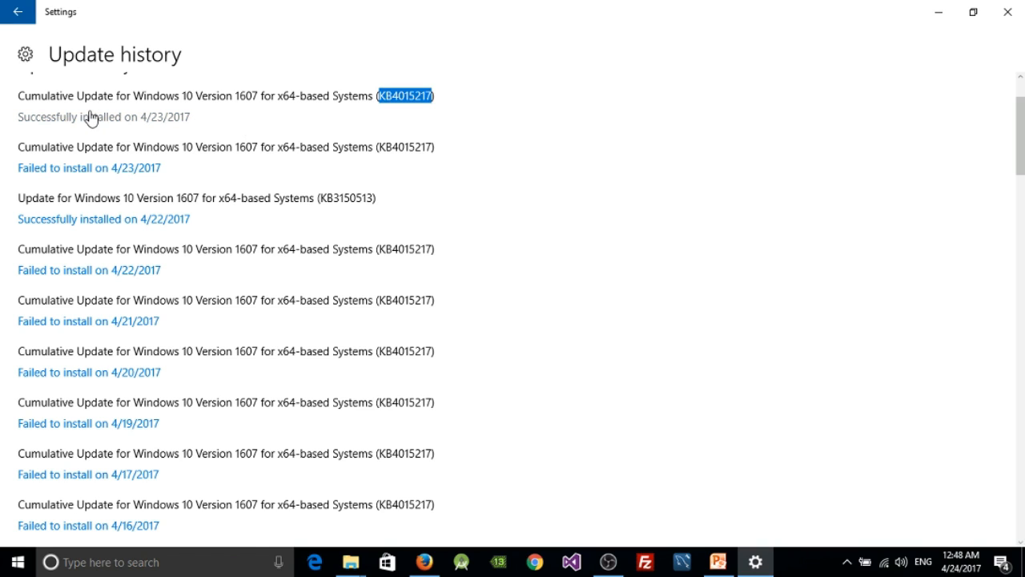